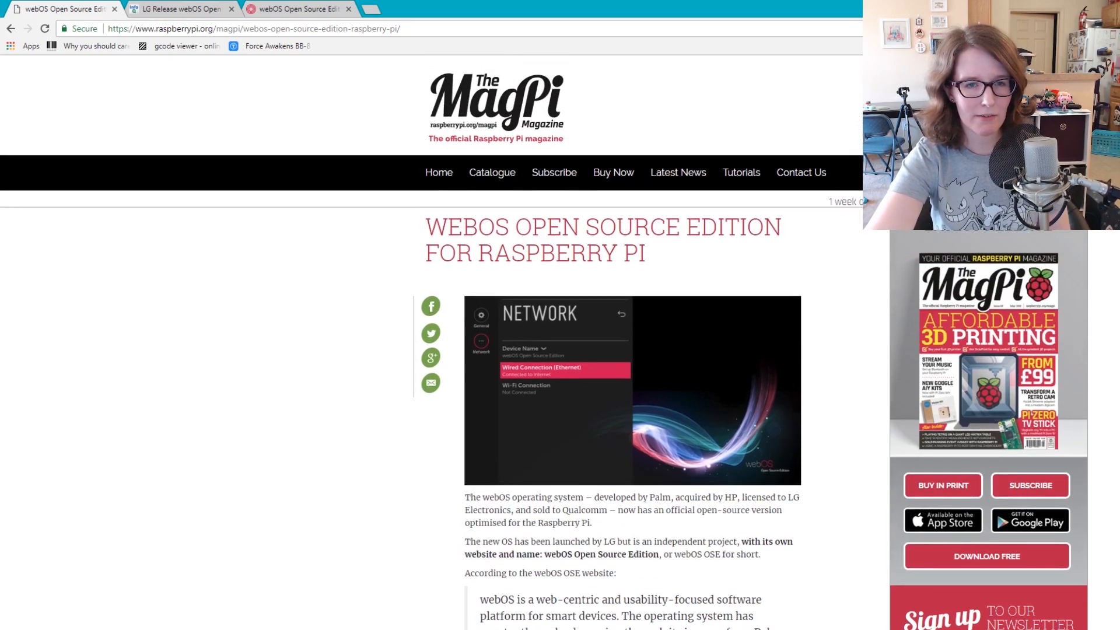
Read the MagPi article on webOS Open Source Edition for Raspberry Pi down to the comments
{"action": "scroll", "scroll_direction": "down", "scroll_amount": 3}
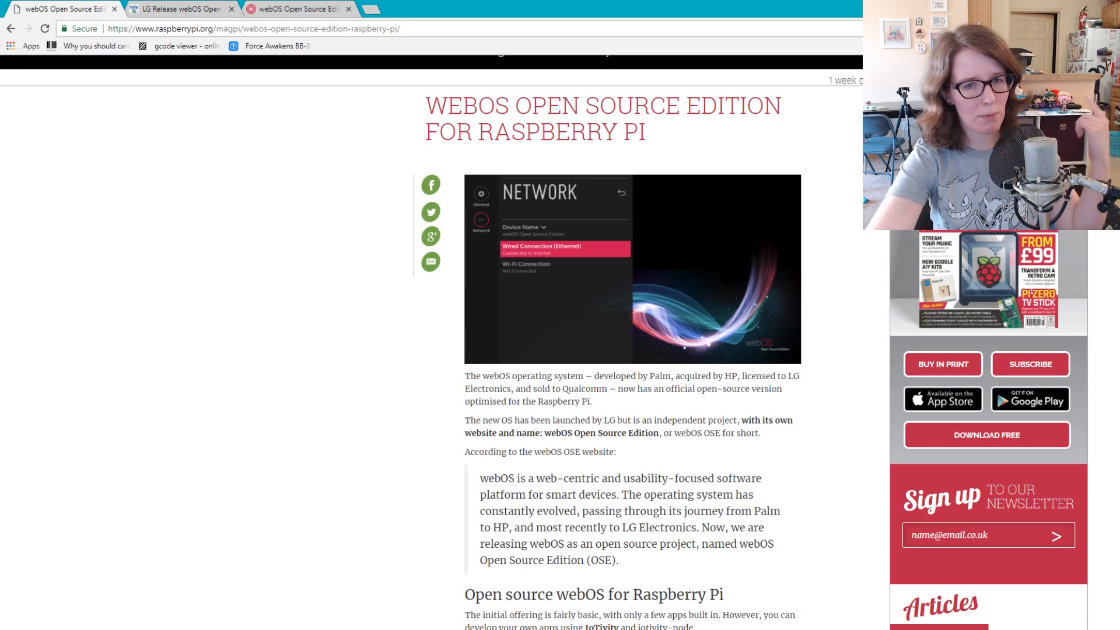
{"action": "scroll", "scroll_direction": "down", "scroll_amount": 3}
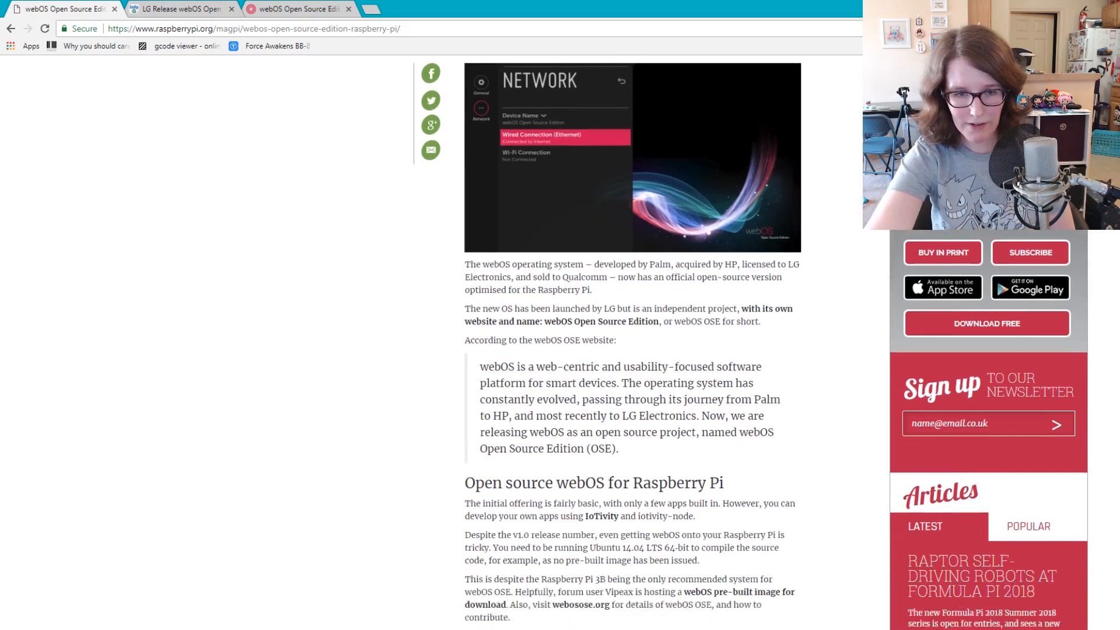
{"action": "scroll", "scroll_direction": "down", "scroll_amount": 3}
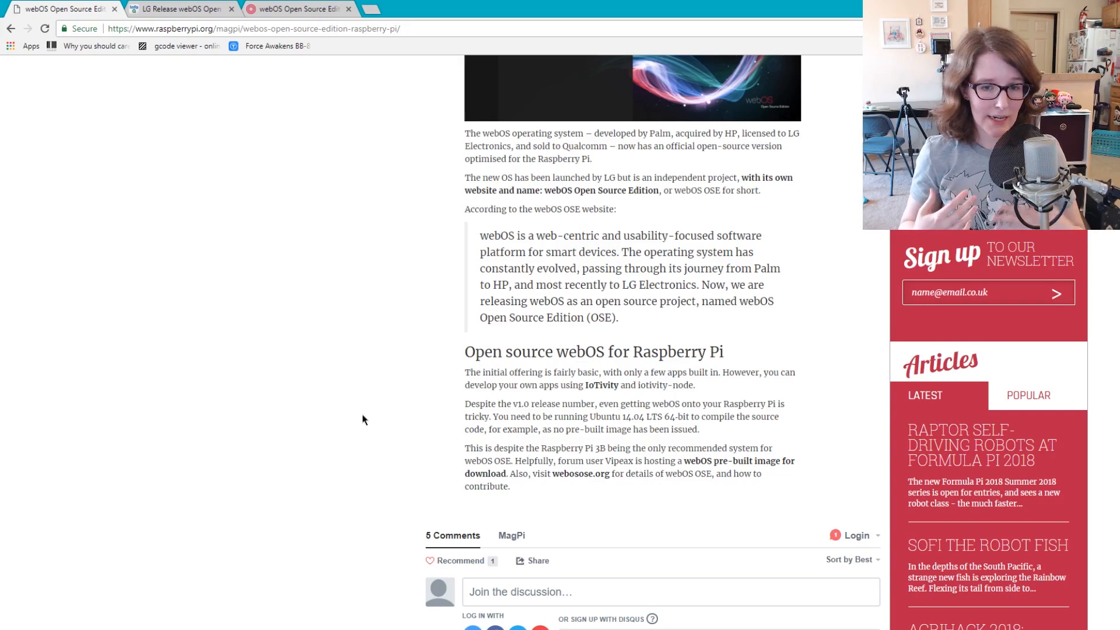
{"action": "mouse_move", "coordinate": [405, 484]}
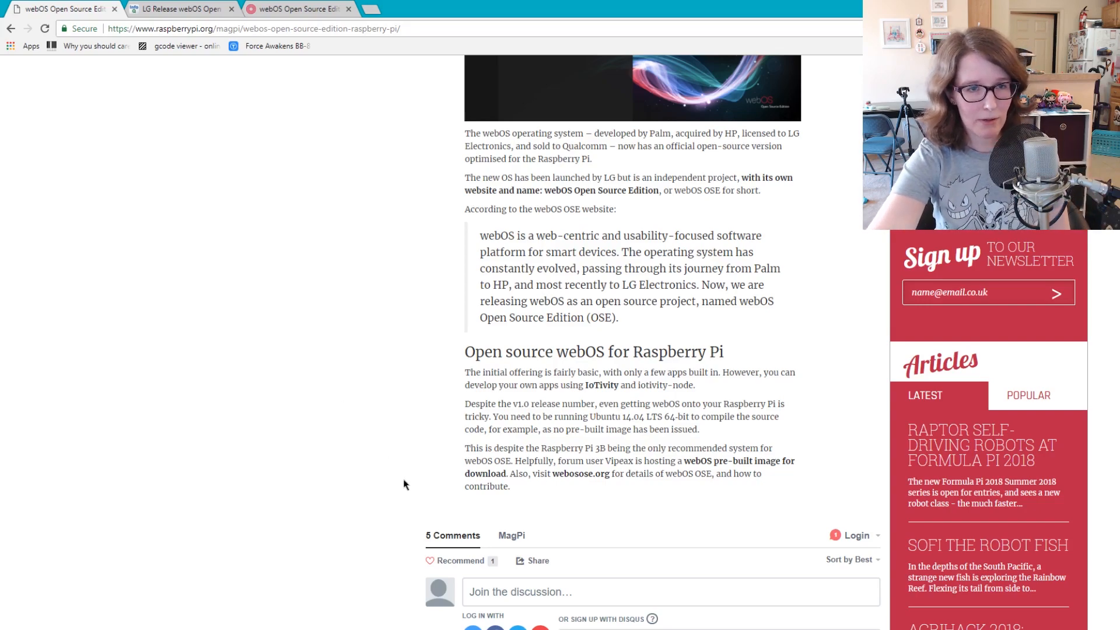
{"action": "mouse_move", "coordinate": [197, 341]}
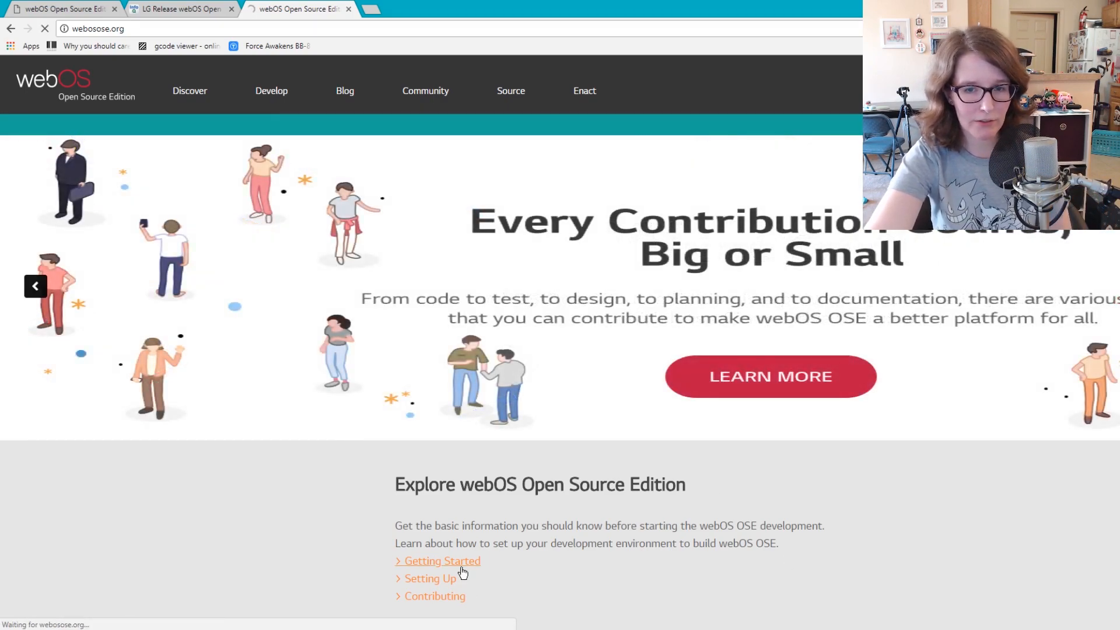
Read the webOS OSE 1.0 Getting Started overview, then open Setting Up > Building webOS OSE
{"action": "left_click", "coordinate": [441, 561]}
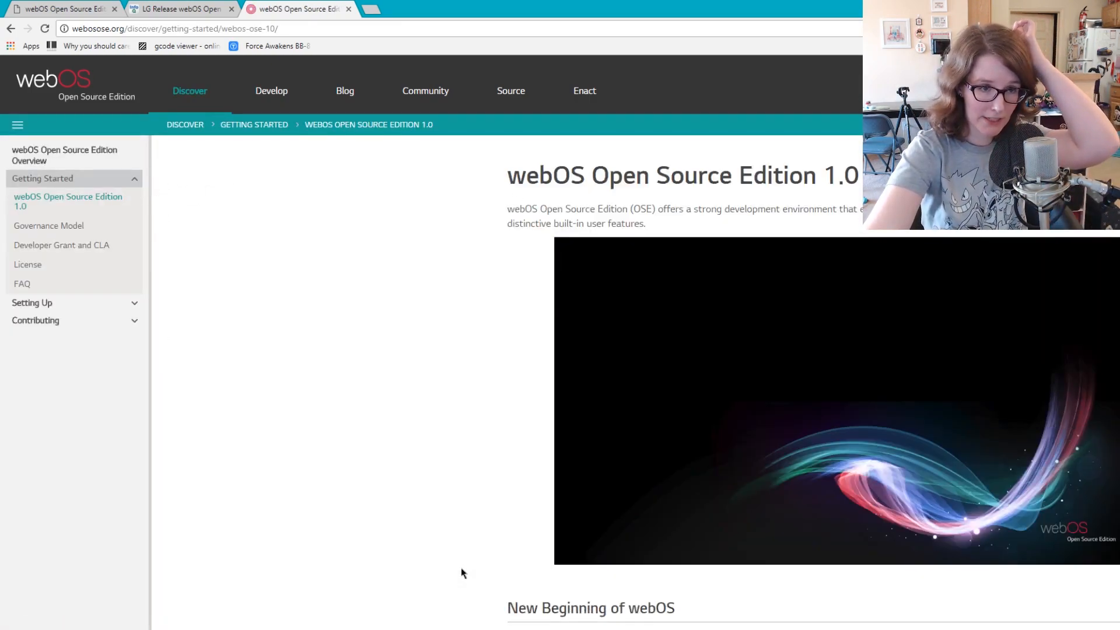
{"action": "scroll", "scroll_direction": "down", "scroll_amount": 3}
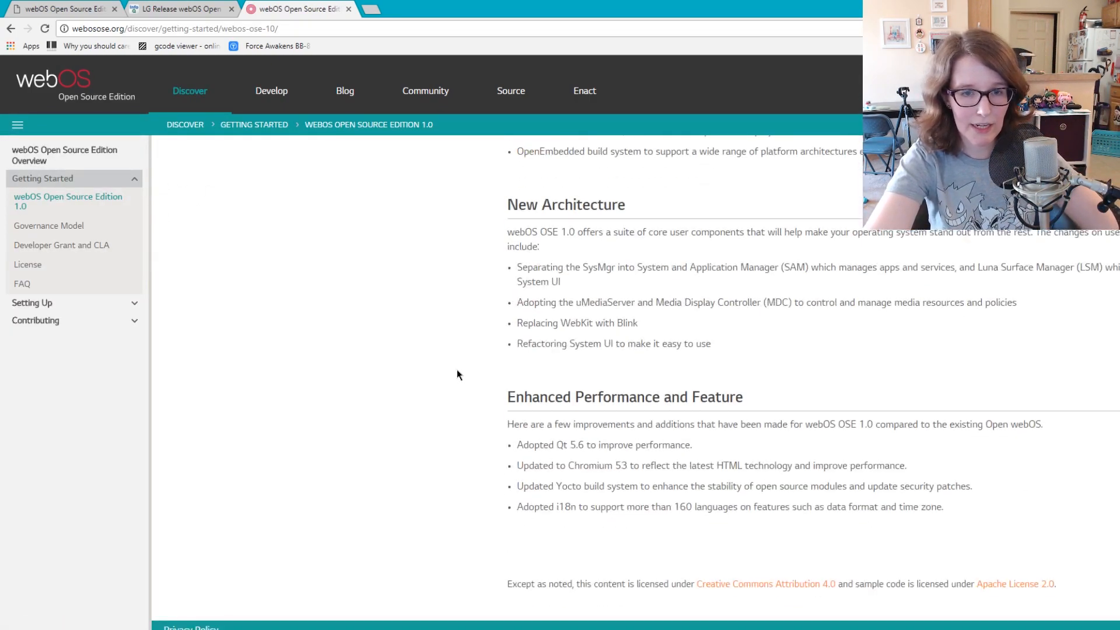
{"action": "left_click", "coordinate": [32, 302]}
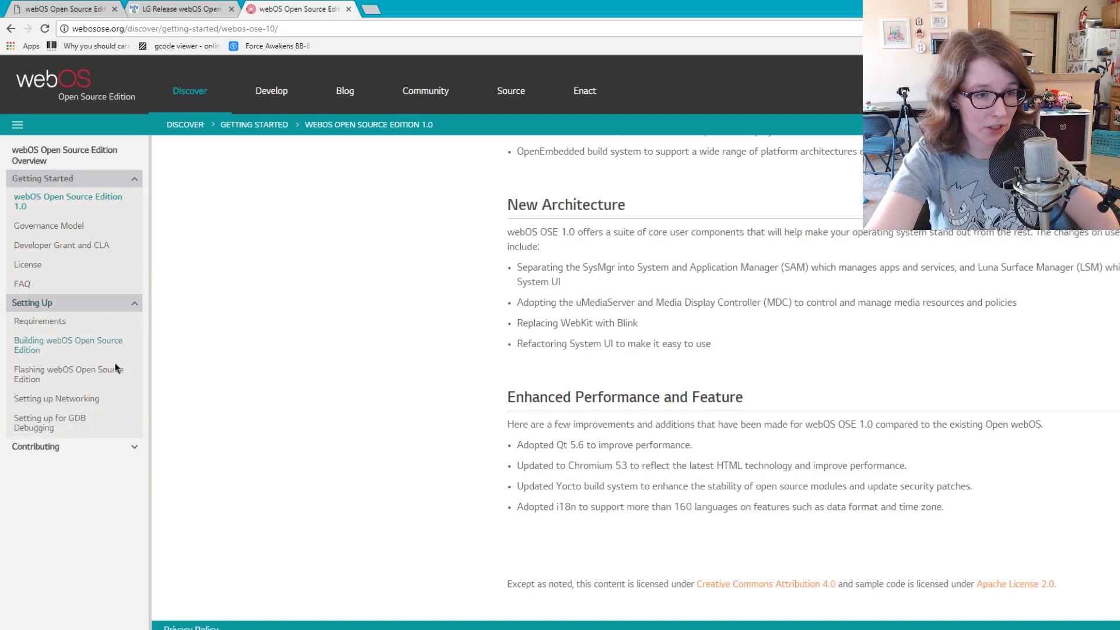
{"action": "left_click", "coordinate": [67, 345]}
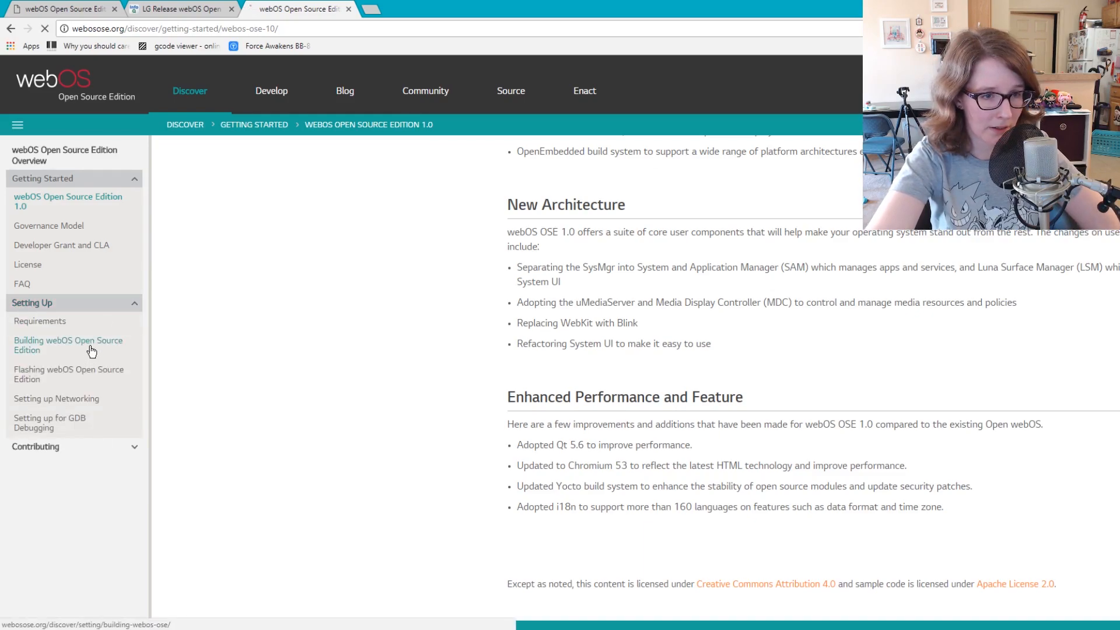
Read the Building webOS OSE guide through cloning, tools and build-configuration steps
{"action": "left_click", "coordinate": [69, 345]}
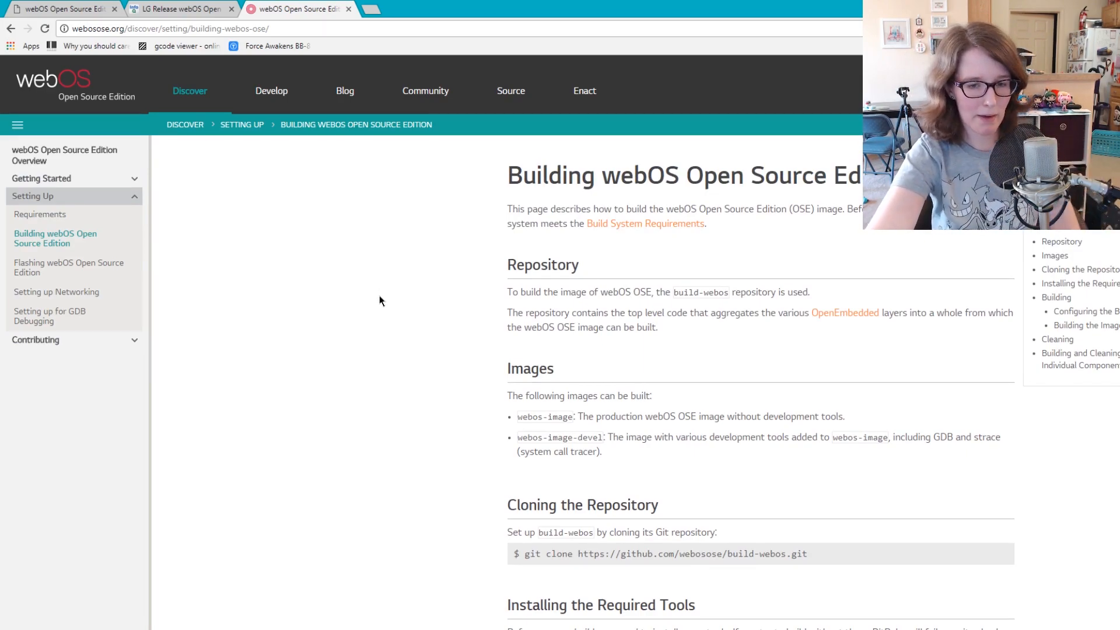
{"action": "mouse_move", "coordinate": [383, 279]}
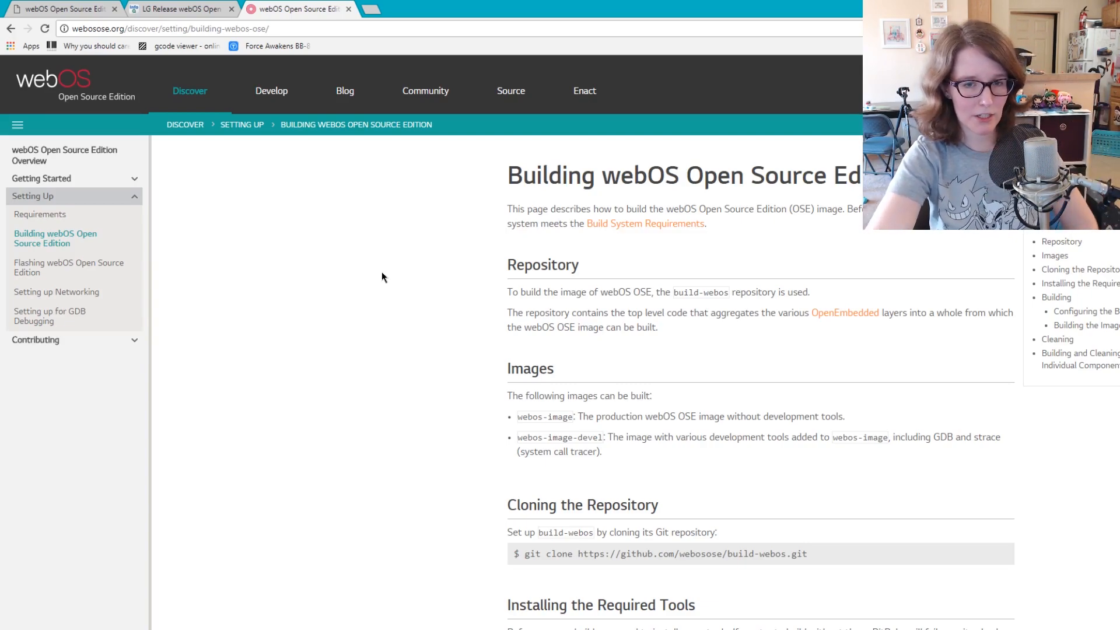
{"action": "scroll", "scroll_direction": "down", "scroll_amount": 3}
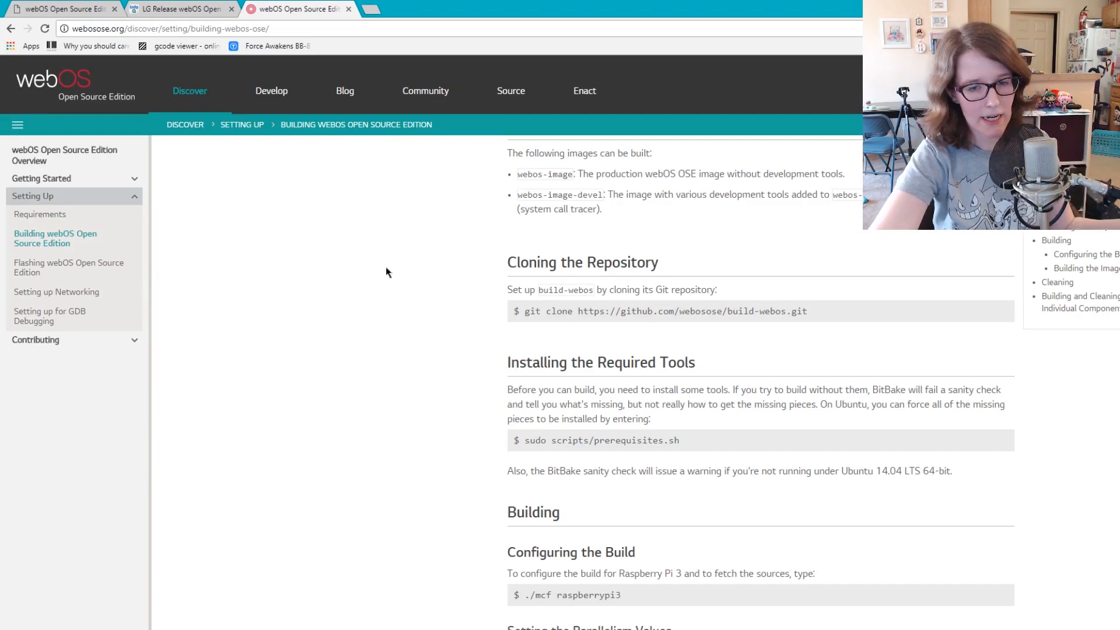
{"action": "scroll", "scroll_direction": "down", "scroll_amount": 3}
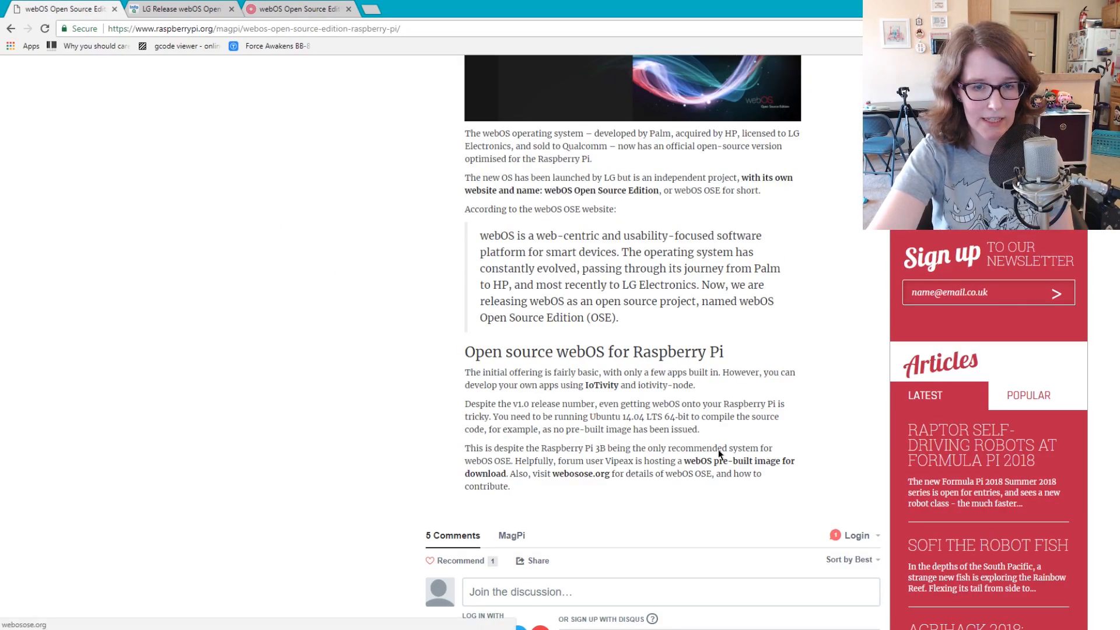
{"action": "mouse_move", "coordinate": [479, 479]}
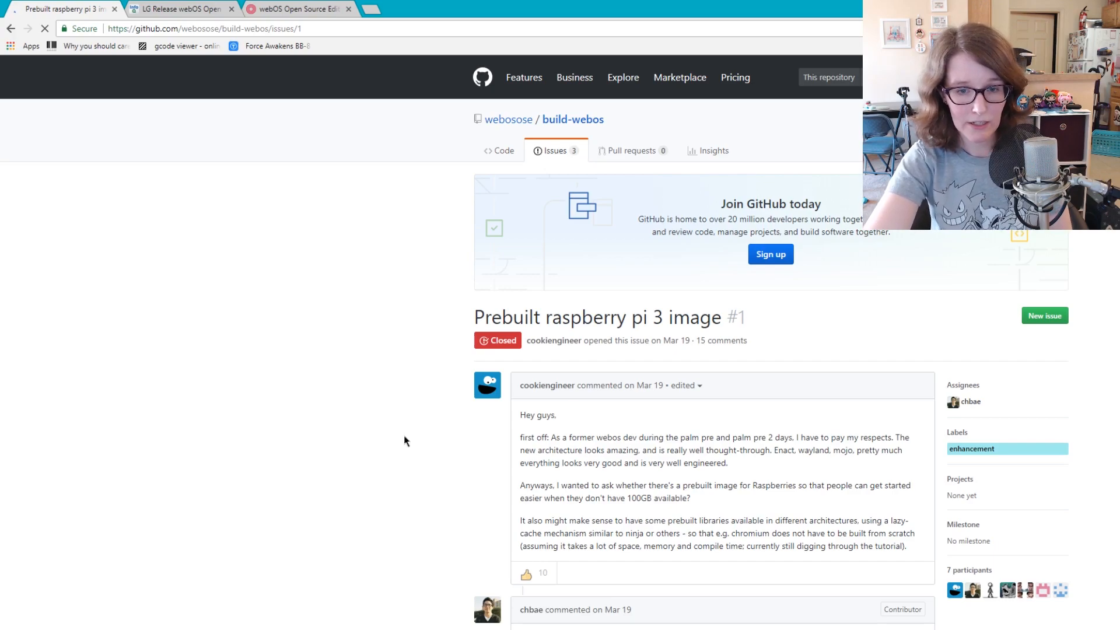
Read the GitHub prebuilt Raspberry Pi 3 image issue comments, then switch to InfoQ's webOS OSE article
{"action": "scroll", "scroll_direction": "down", "scroll_amount": 3}
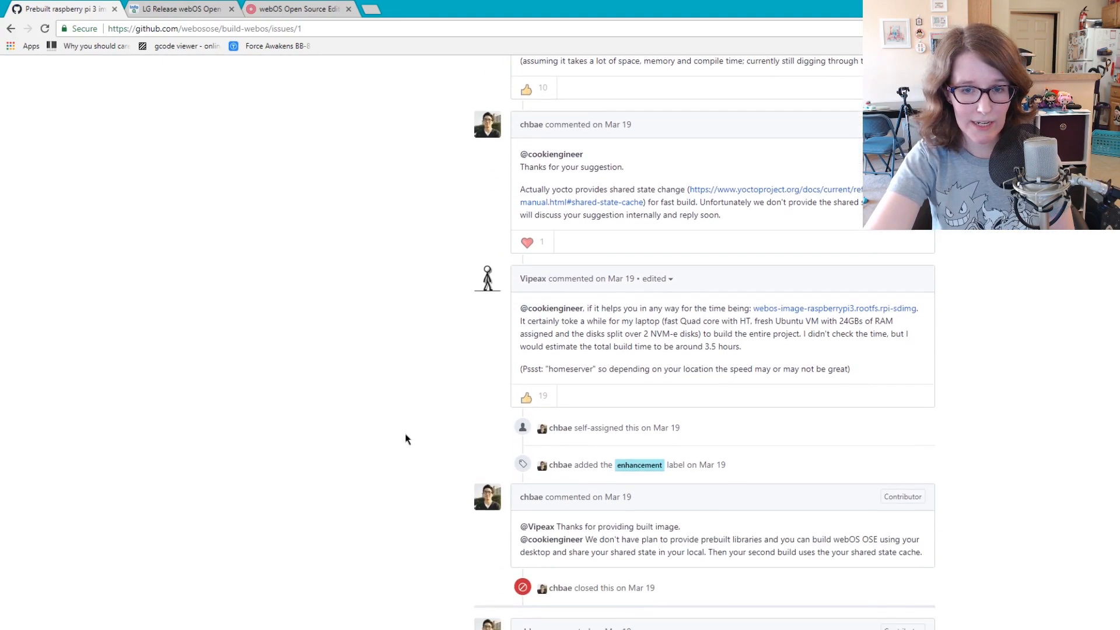
{"action": "scroll", "scroll_direction": "down", "scroll_amount": 3}
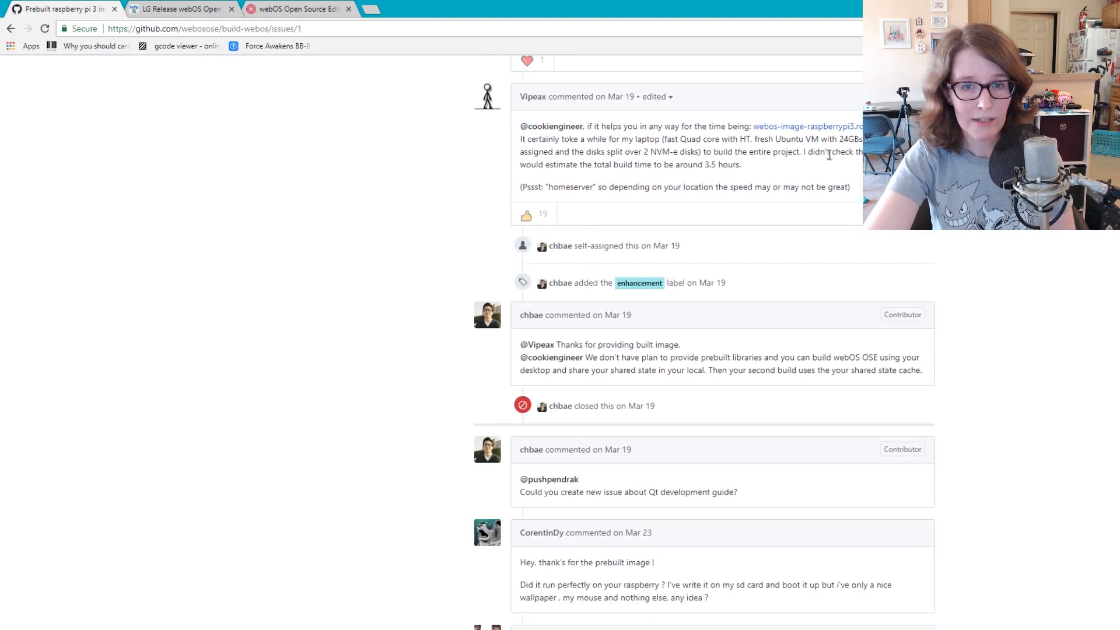
{"action": "mouse_move", "coordinate": [757, 133]}
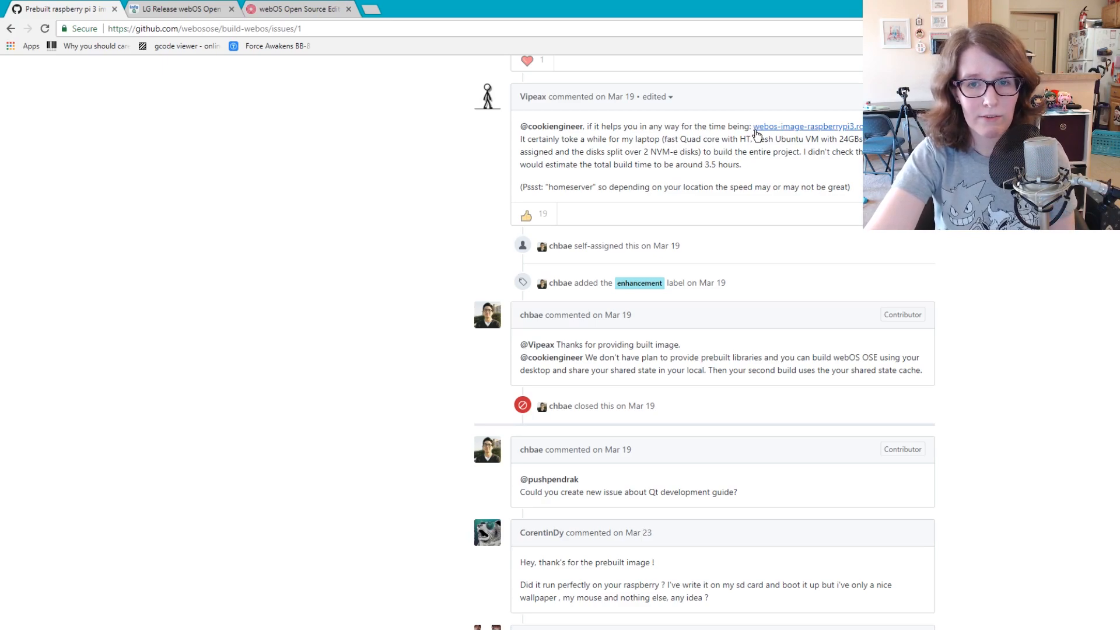
{"action": "mouse_move", "coordinate": [521, 105]}
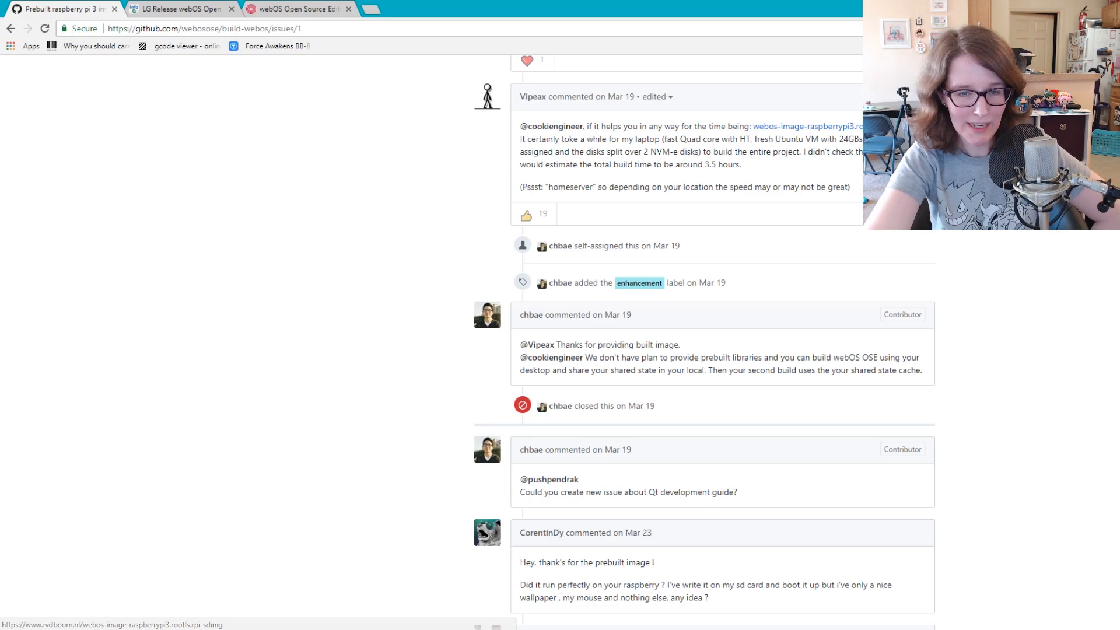
{"action": "mouse_move", "coordinate": [1007, 334]}
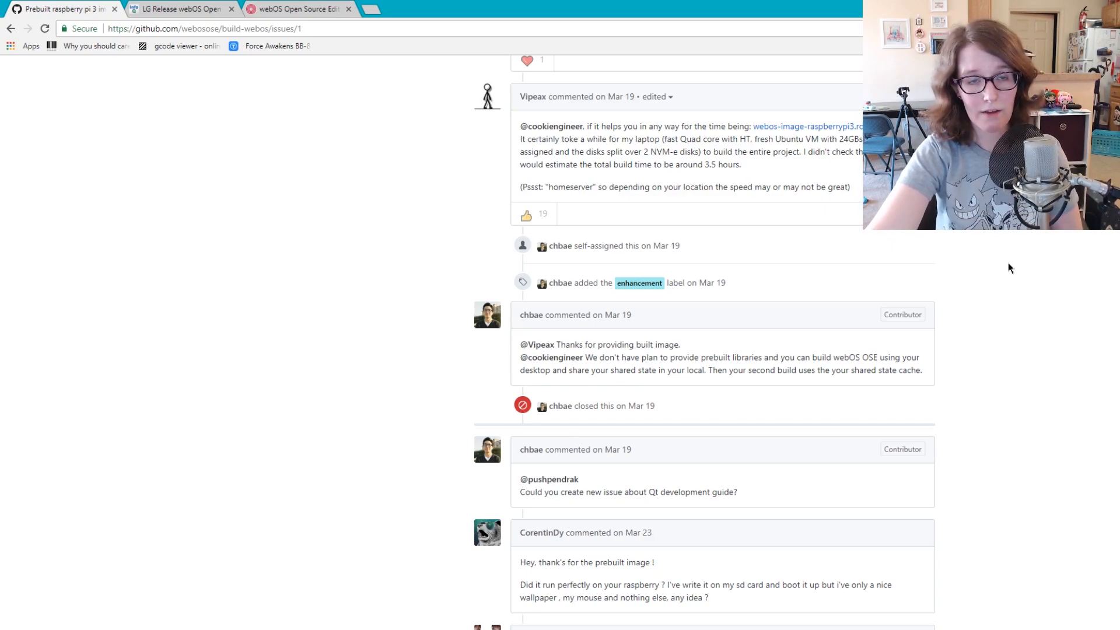
{"action": "mouse_move", "coordinate": [1082, 341]}
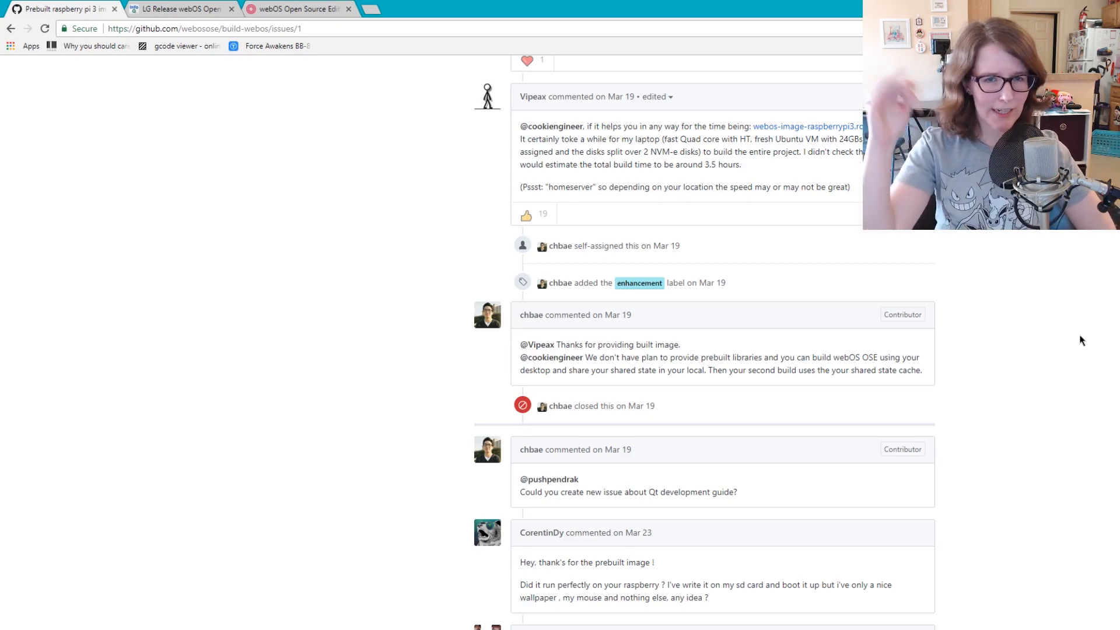
{"action": "left_click", "coordinate": [175, 9]}
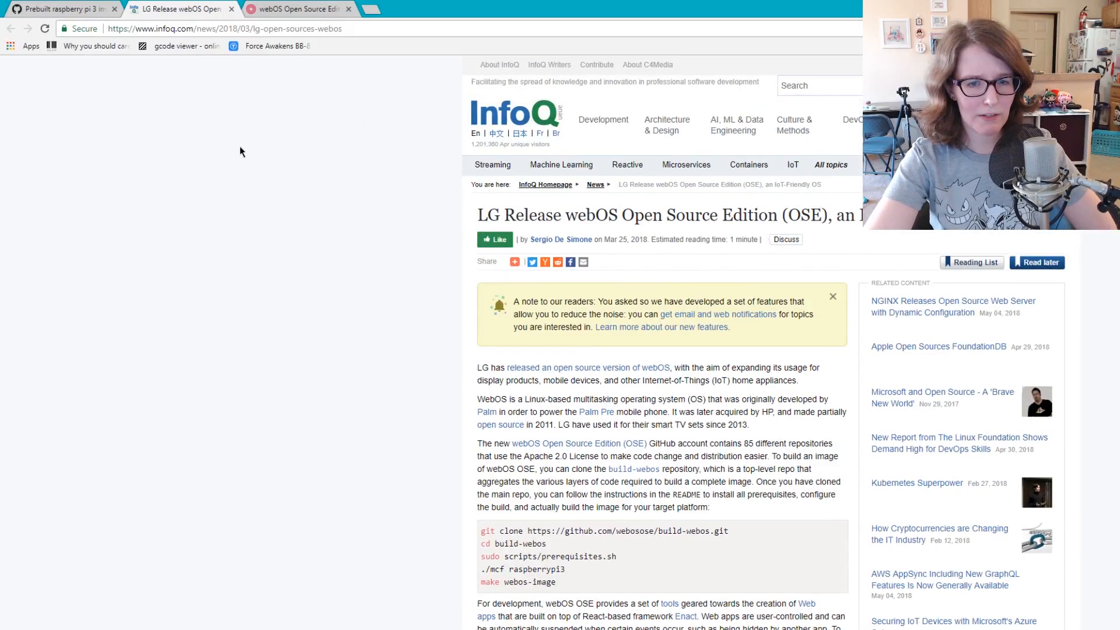
{"action": "scroll", "scroll_direction": "down", "scroll_amount": 3}
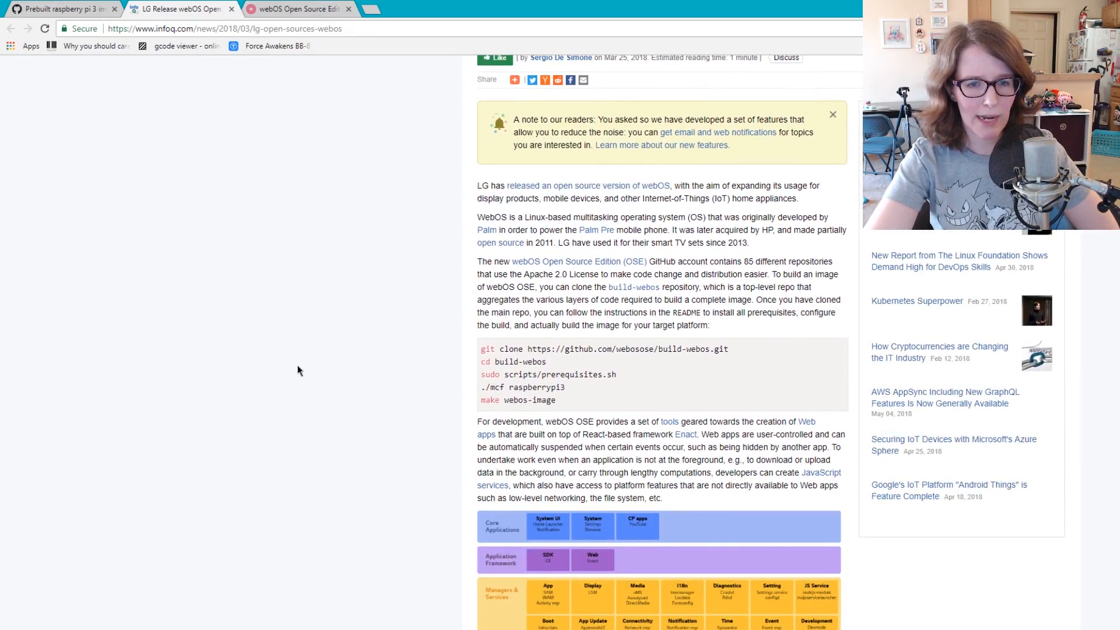
{"action": "scroll", "scroll_direction": "down", "scroll_amount": 3}
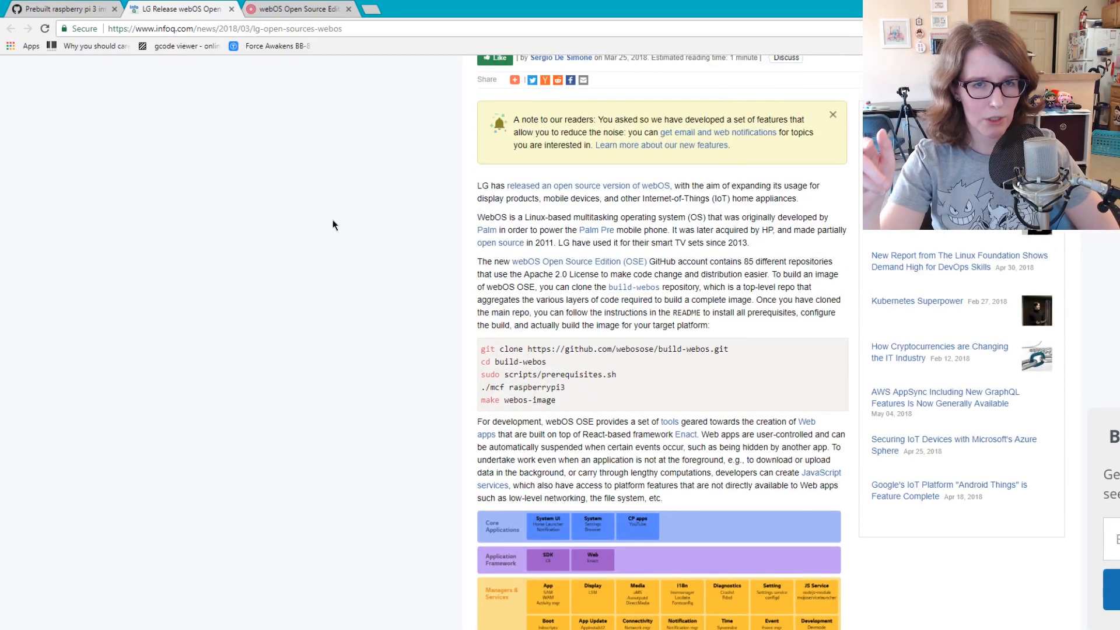
{"action": "scroll", "scroll_direction": "up", "scroll_amount": 3}
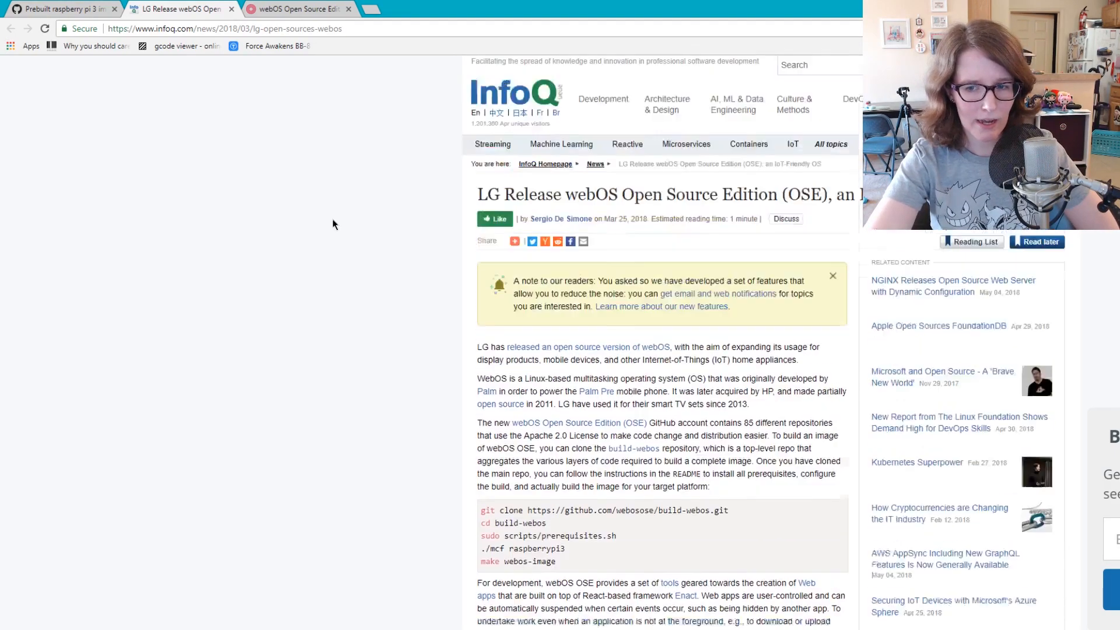
{"action": "left_click", "coordinate": [305, 9]}
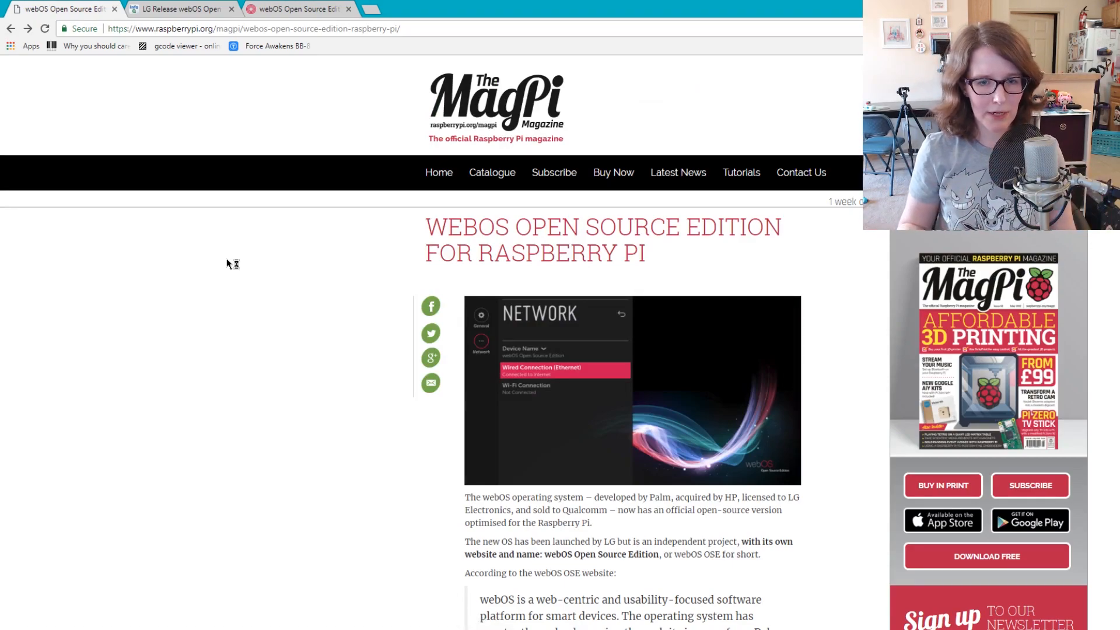
{"action": "mouse_move", "coordinate": [213, 232]}
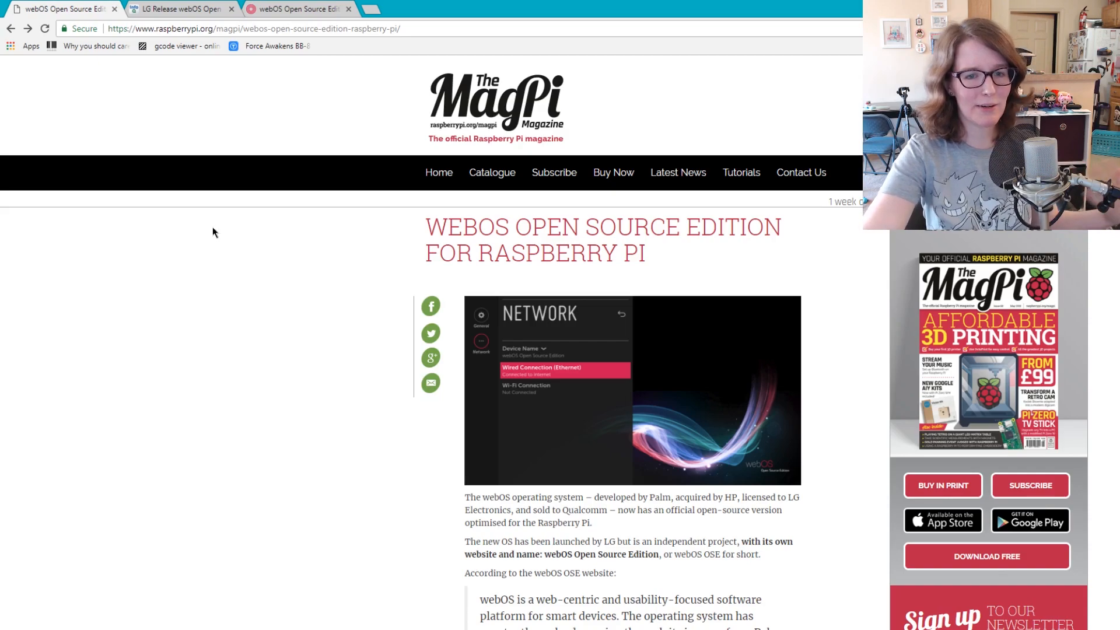
{"action": "mouse_move", "coordinate": [297, 12]}
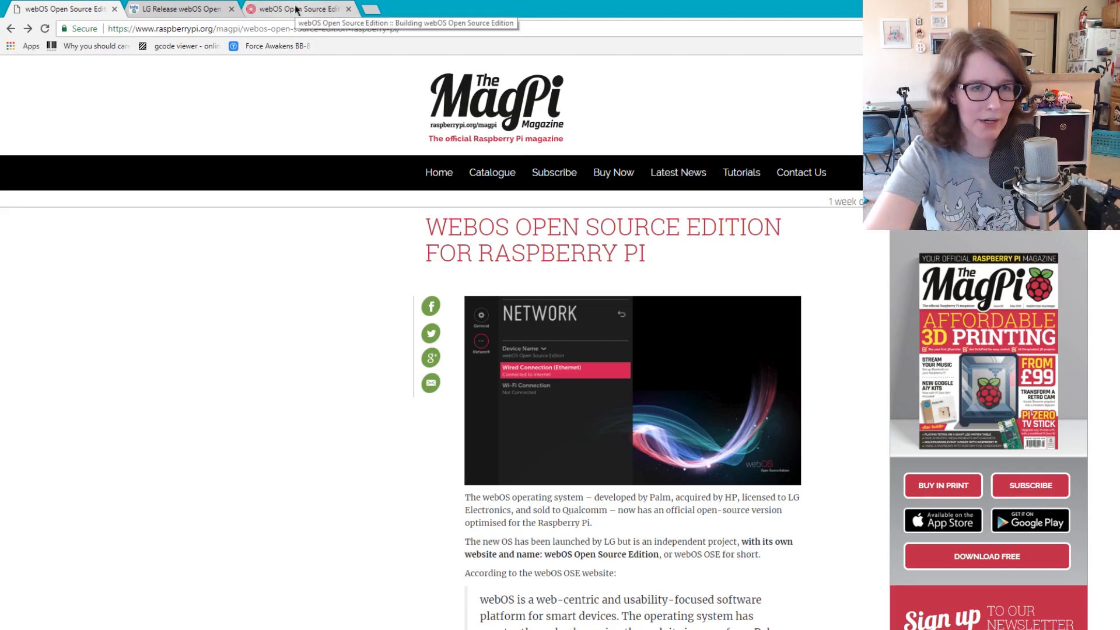
On webosose.org, view the Develop architecture page and open enactjs.com
{"action": "left_click", "coordinate": [296, 9]}
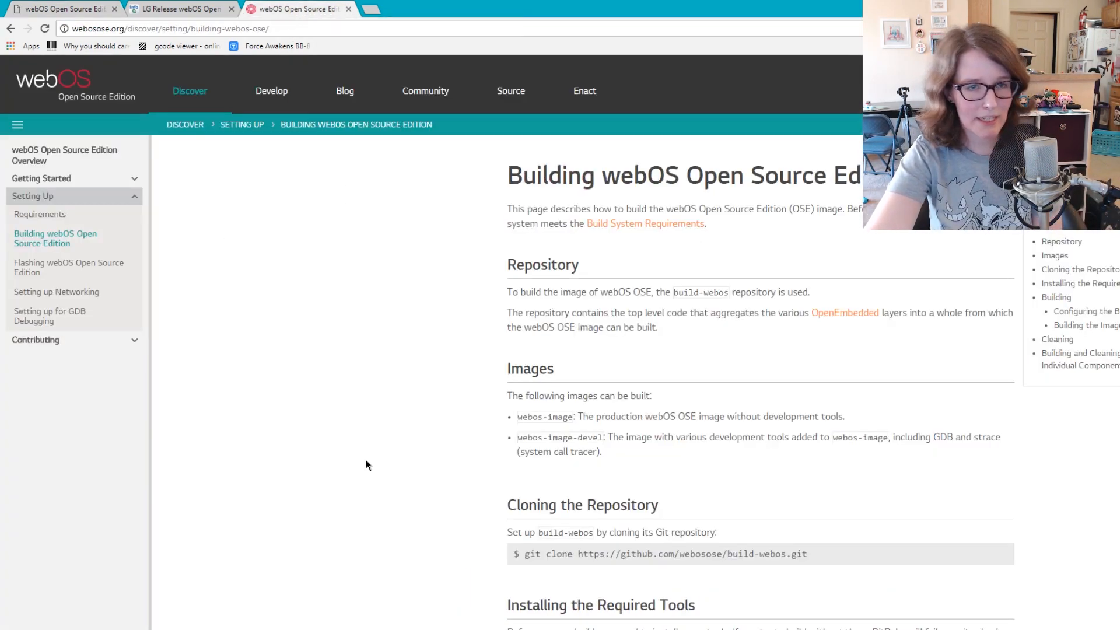
{"action": "left_click", "coordinate": [271, 91]}
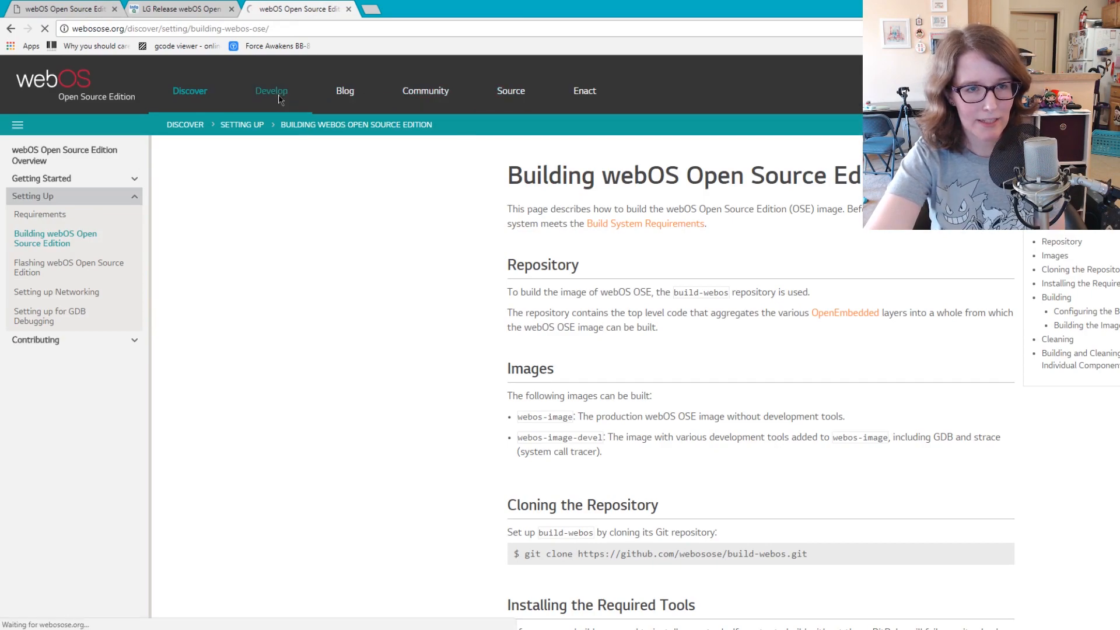
{"action": "left_click", "coordinate": [271, 90]}
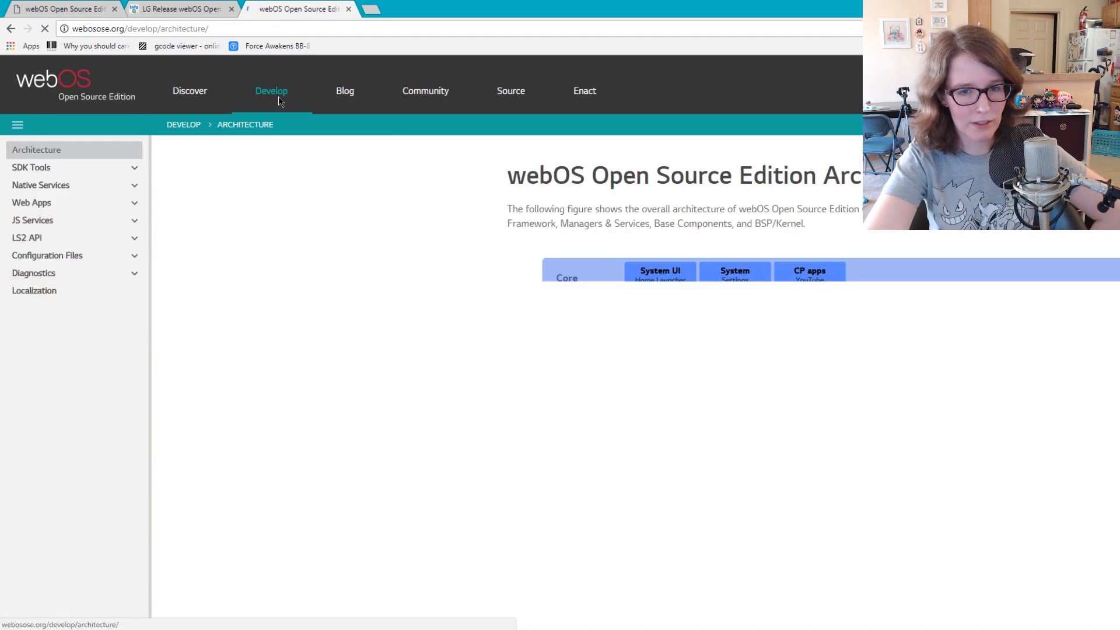
{"action": "left_click", "coordinate": [584, 90]}
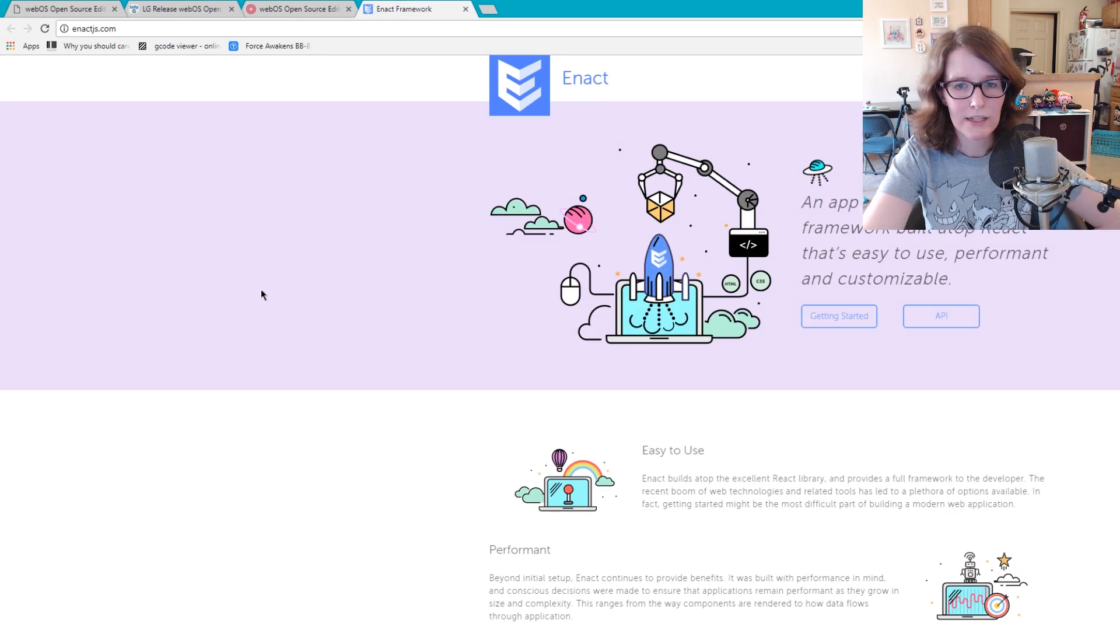
{"action": "mouse_move", "coordinate": [266, 314]}
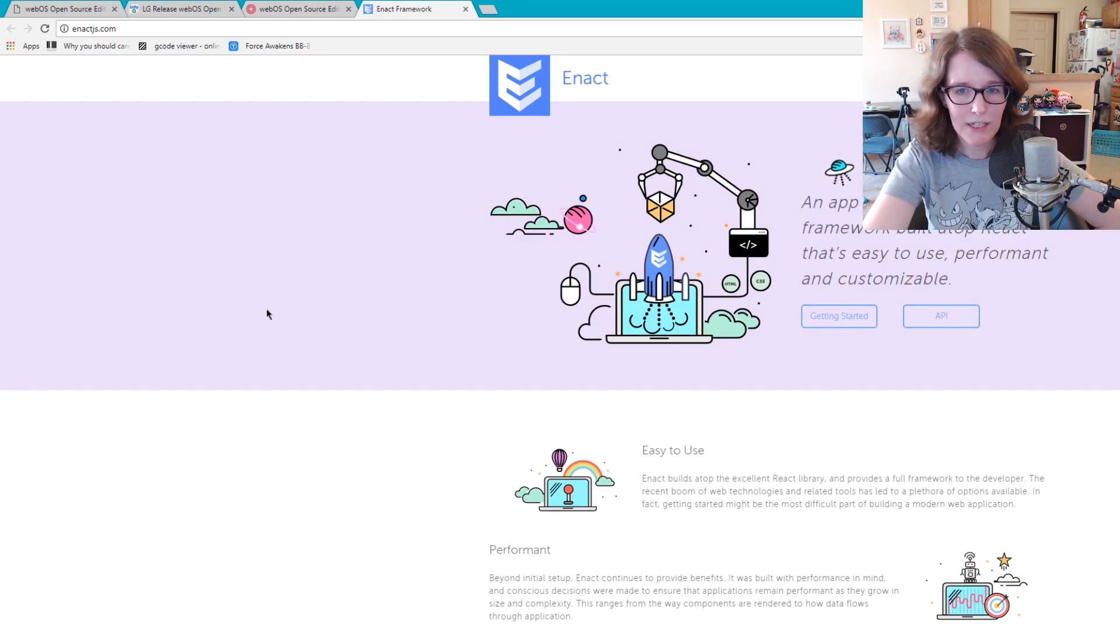
{"action": "mouse_move", "coordinate": [423, 424]}
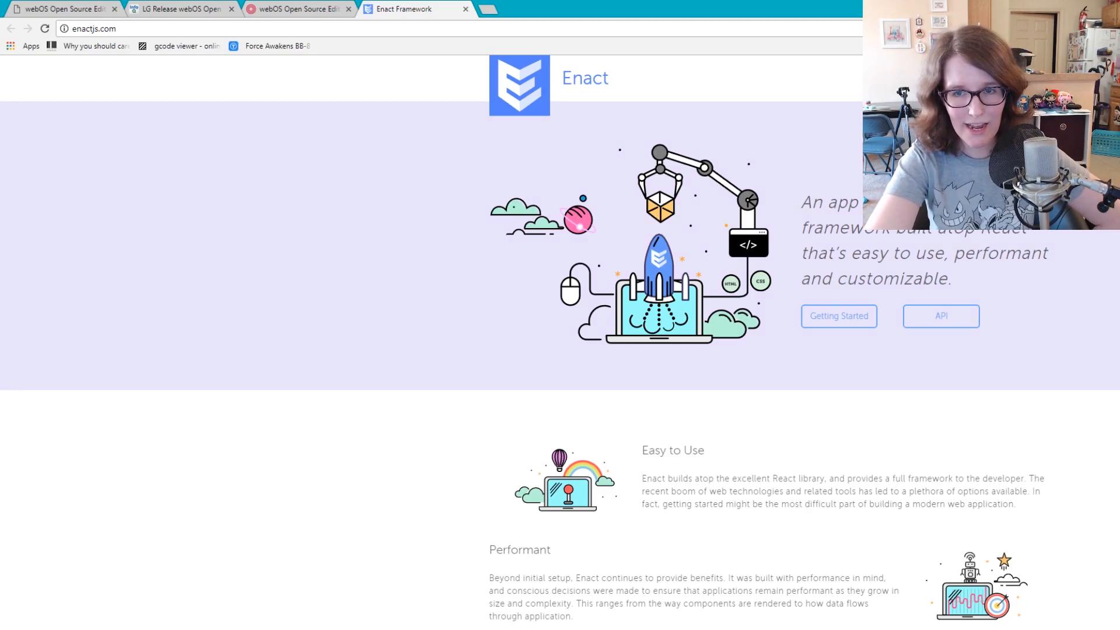
Read Enact's Development Setup tutorial, then return to the webosose.org architecture tab
{"action": "left_click", "coordinate": [838, 316]}
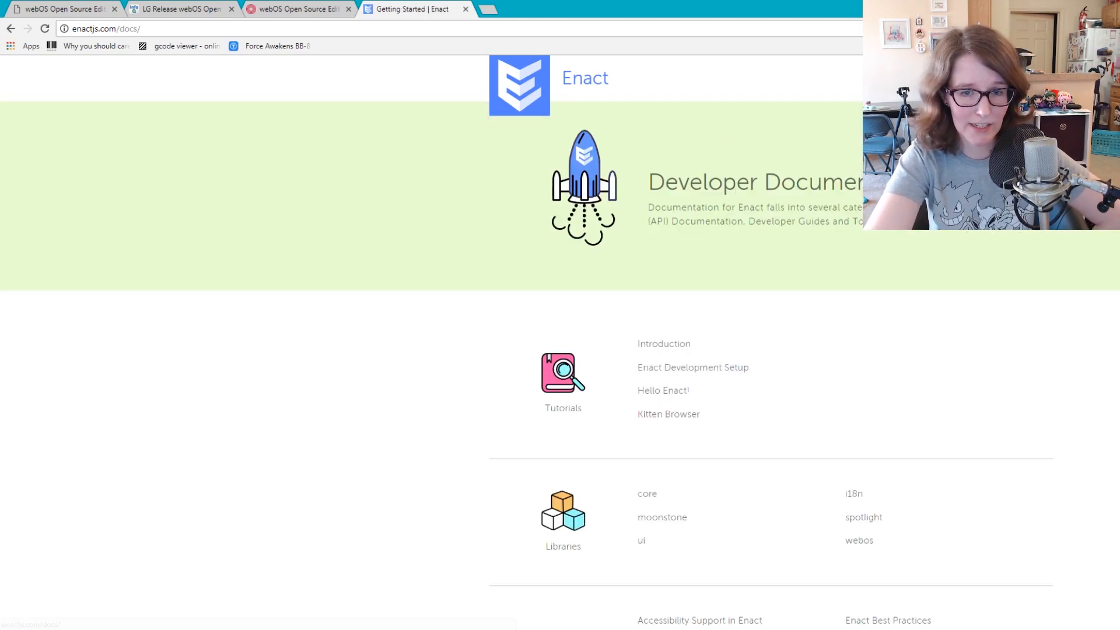
{"action": "scroll", "scroll_direction": "down", "scroll_amount": 3}
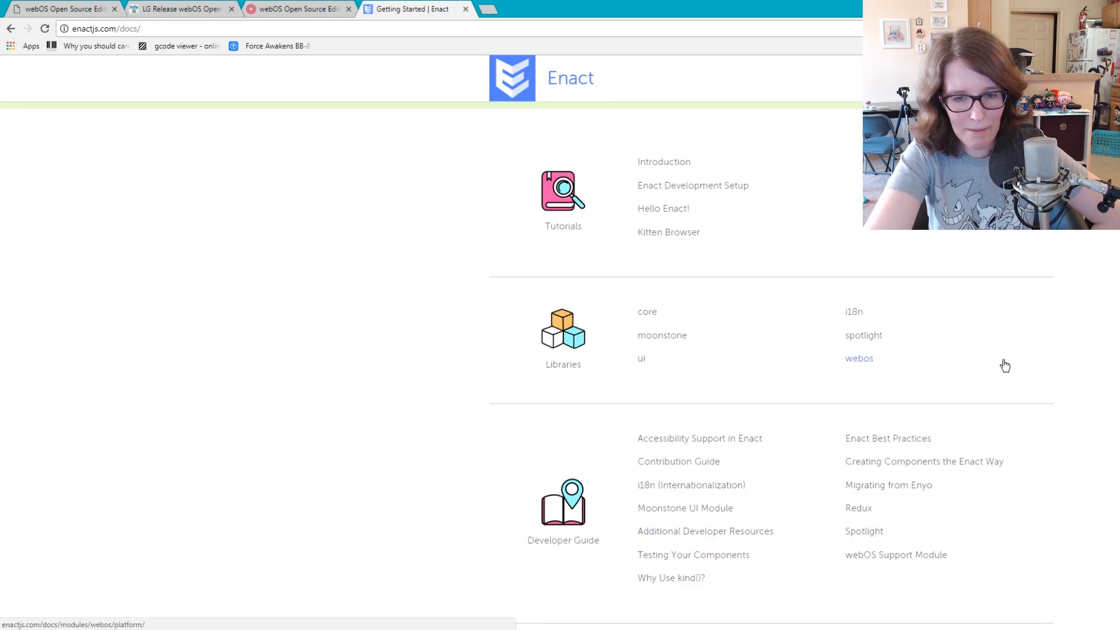
{"action": "mouse_move", "coordinate": [1106, 332]}
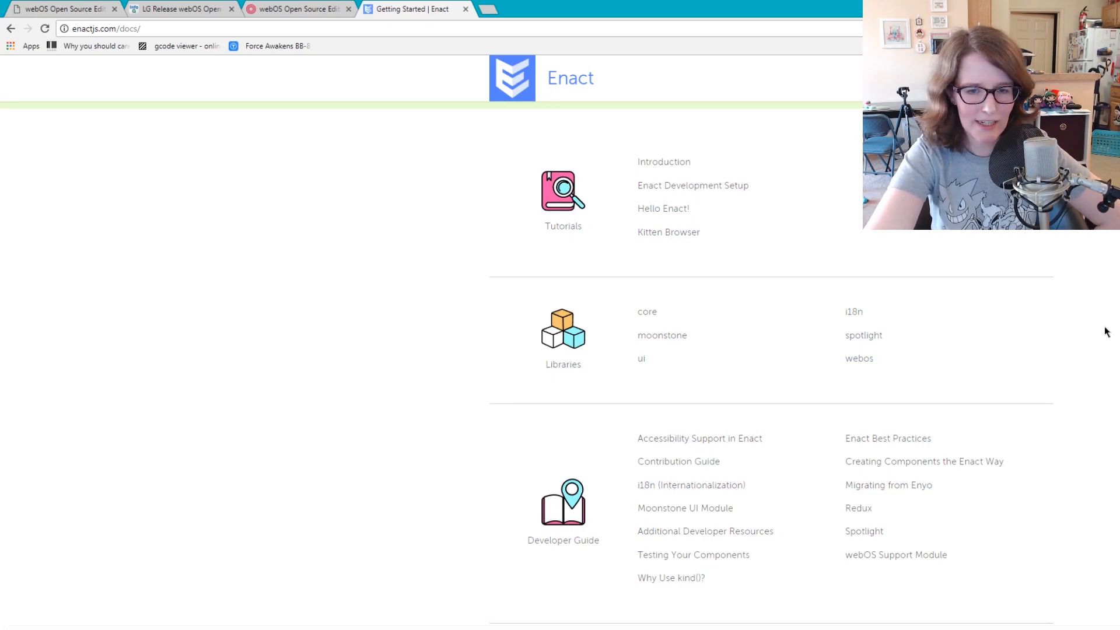
{"action": "scroll", "scroll_direction": "up", "scroll_amount": 3}
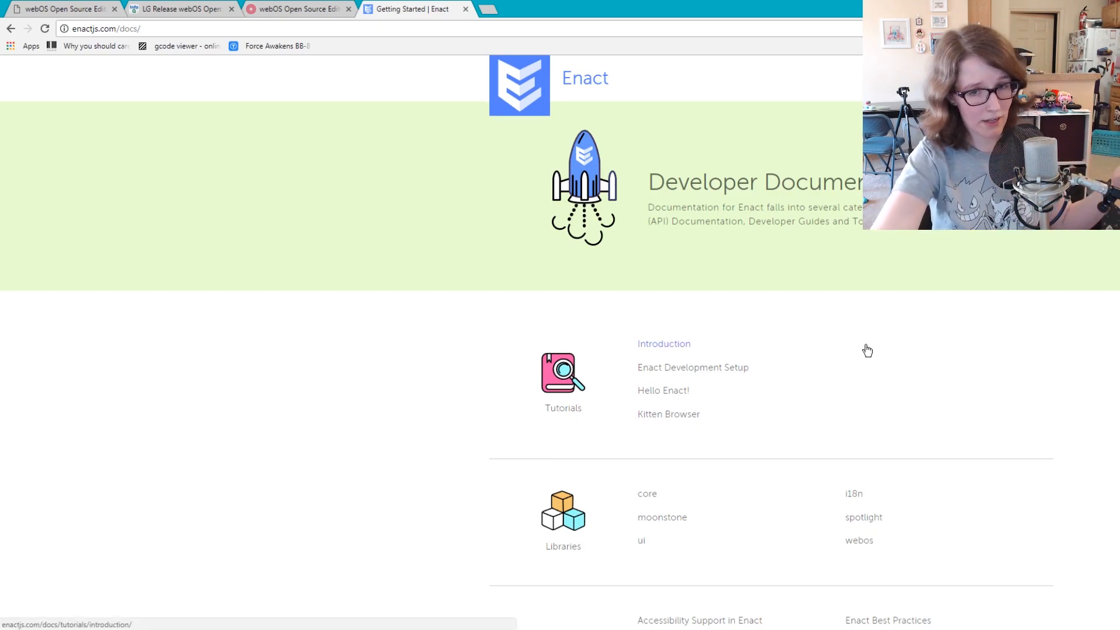
{"action": "mouse_move", "coordinate": [857, 239]}
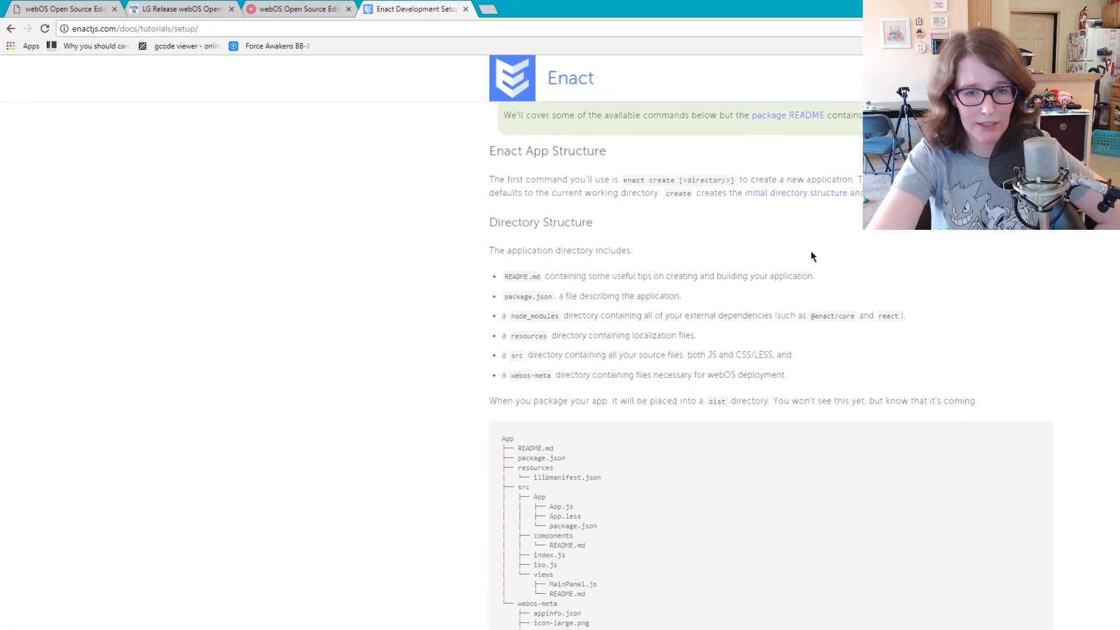
{"action": "scroll", "scroll_direction": "down", "scroll_amount": 3}
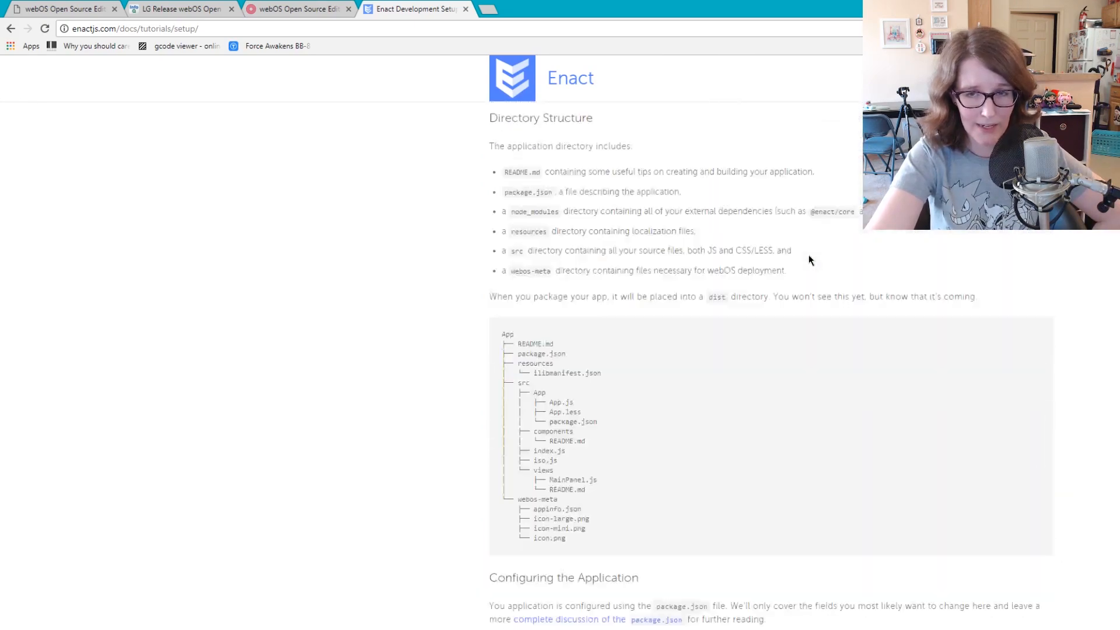
{"action": "scroll", "scroll_direction": "up", "scroll_amount": 3}
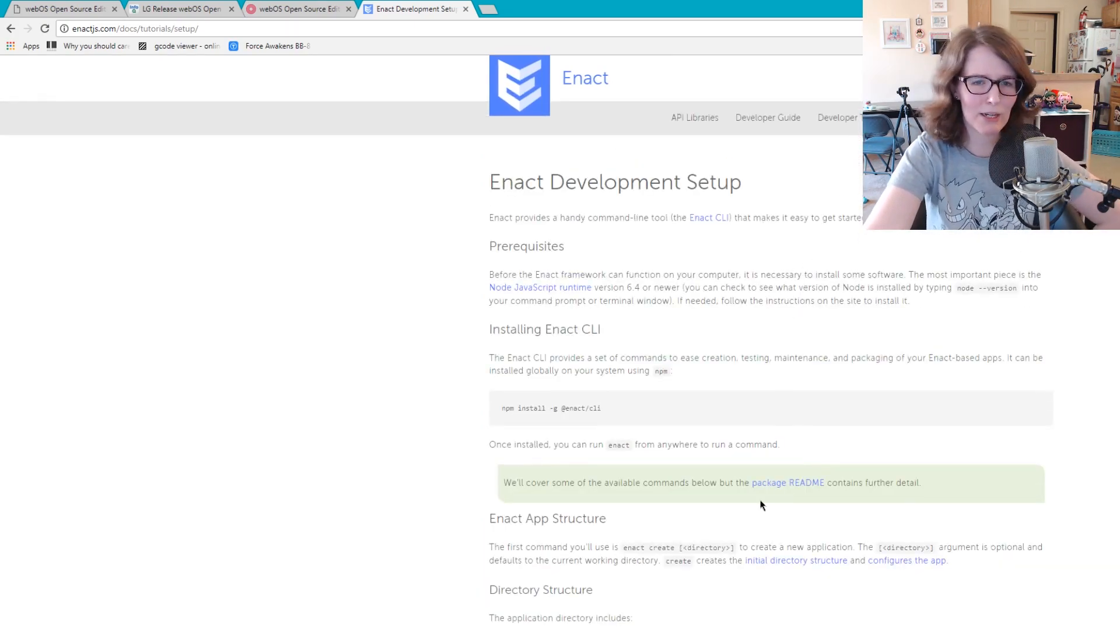
{"action": "mouse_move", "coordinate": [218, 278]}
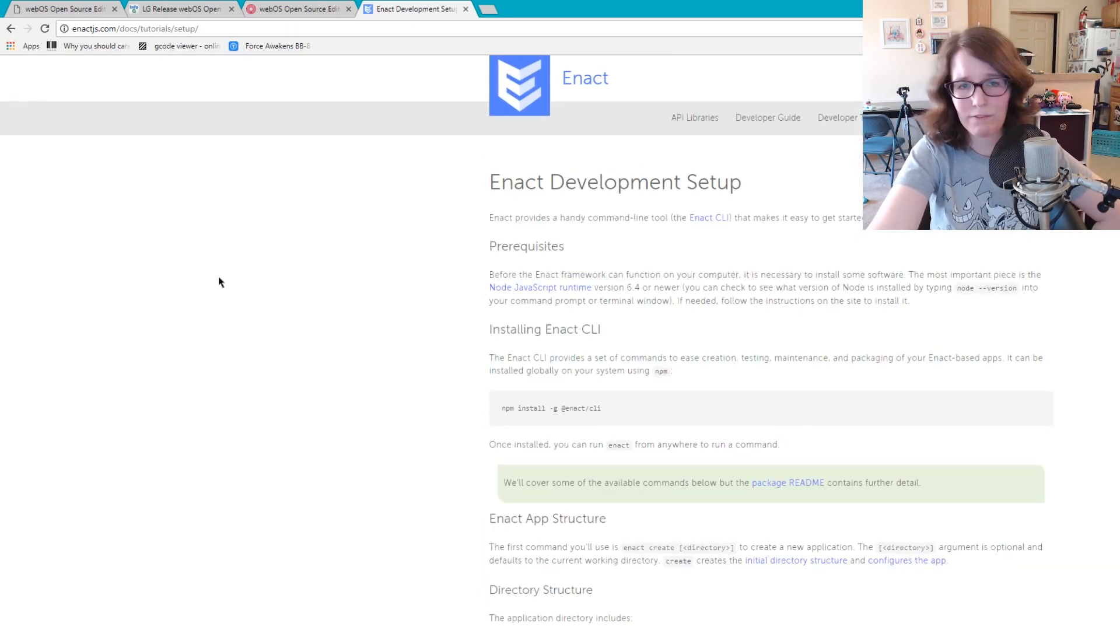
{"action": "left_click", "coordinate": [296, 9]}
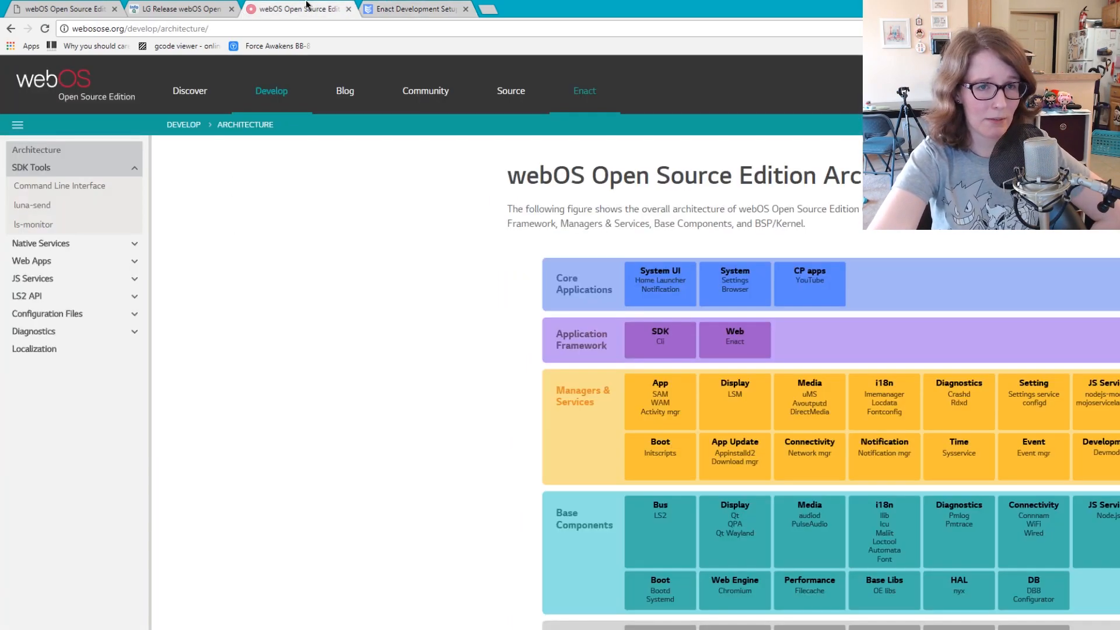
{"action": "mouse_move", "coordinate": [314, 410]}
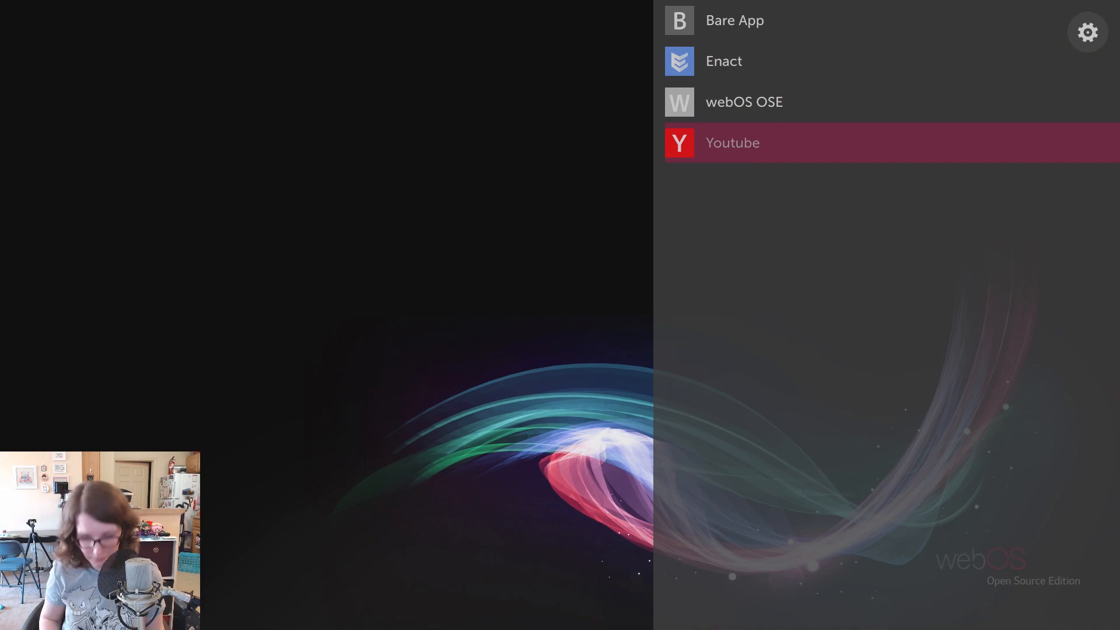
Launch the webOS OSE app to load the webosose.org homepage on the Pi
{"action": "left_click", "coordinate": [732, 143]}
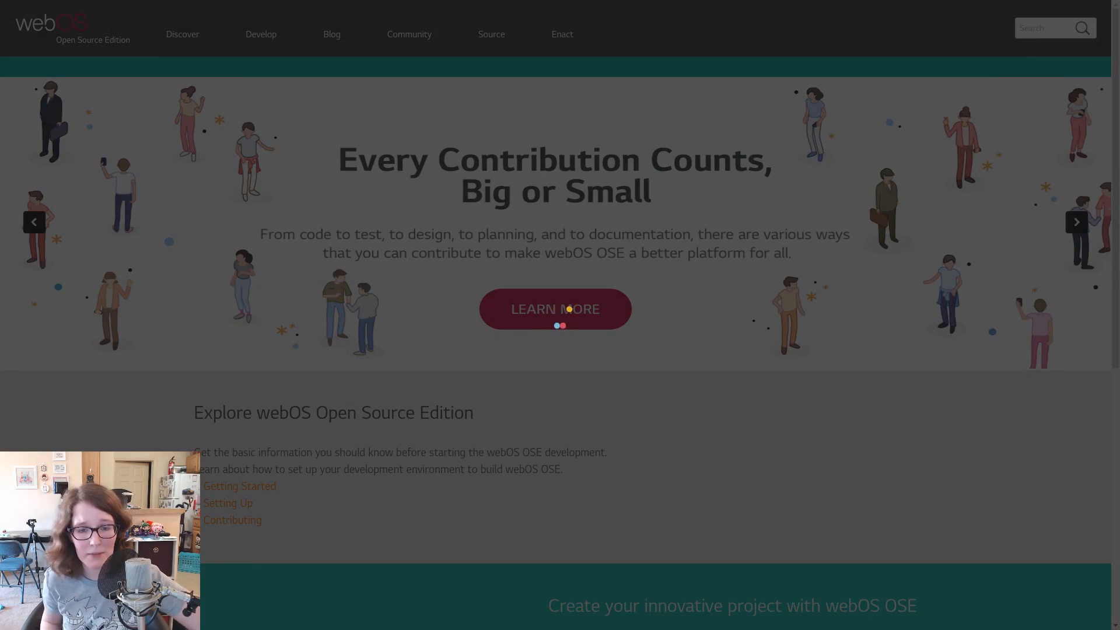
Open the Enact app from the webOS OSE launcher
{"action": "left_click", "coordinate": [561, 34]}
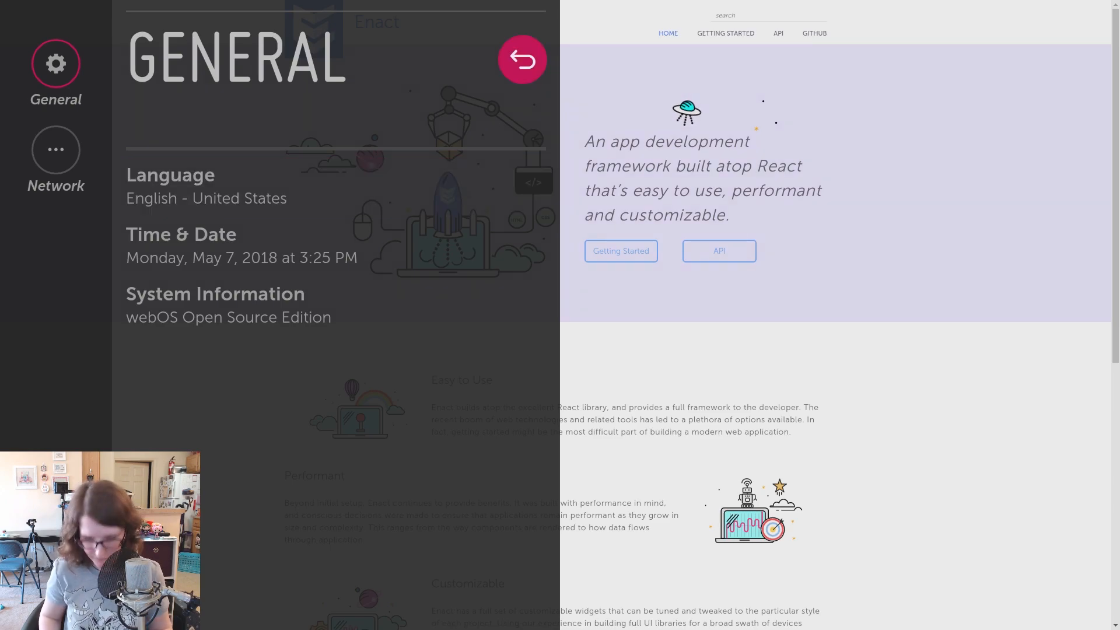
{"action": "left_click", "coordinate": [522, 59]}
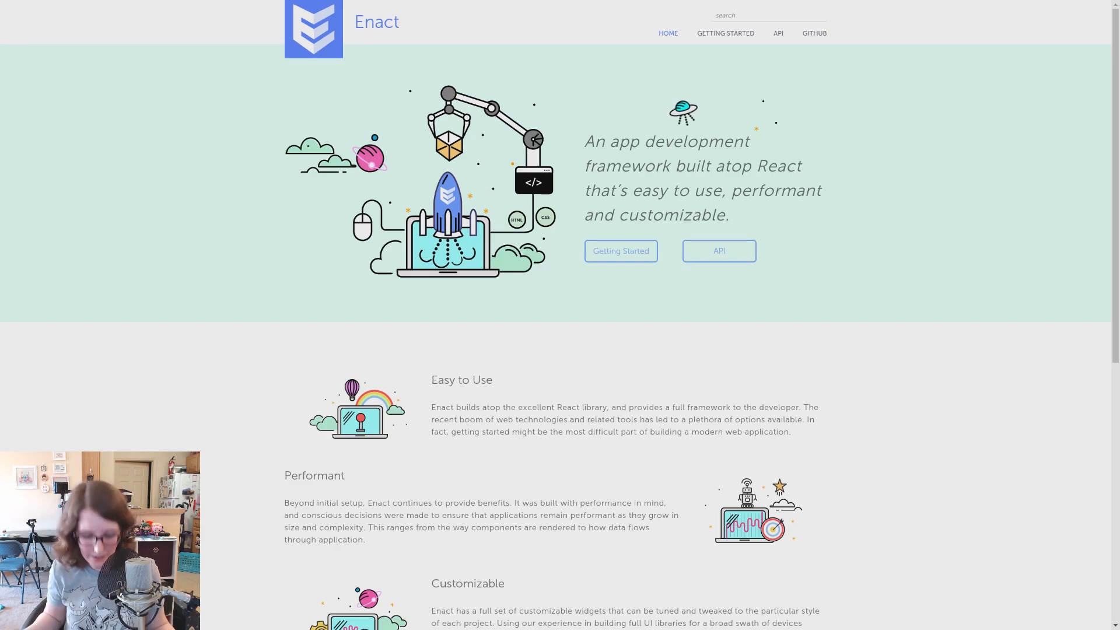
Launch YouTube from the installed apps list on webOS OSE
{"action": "left_click", "coordinate": [1087, 32]}
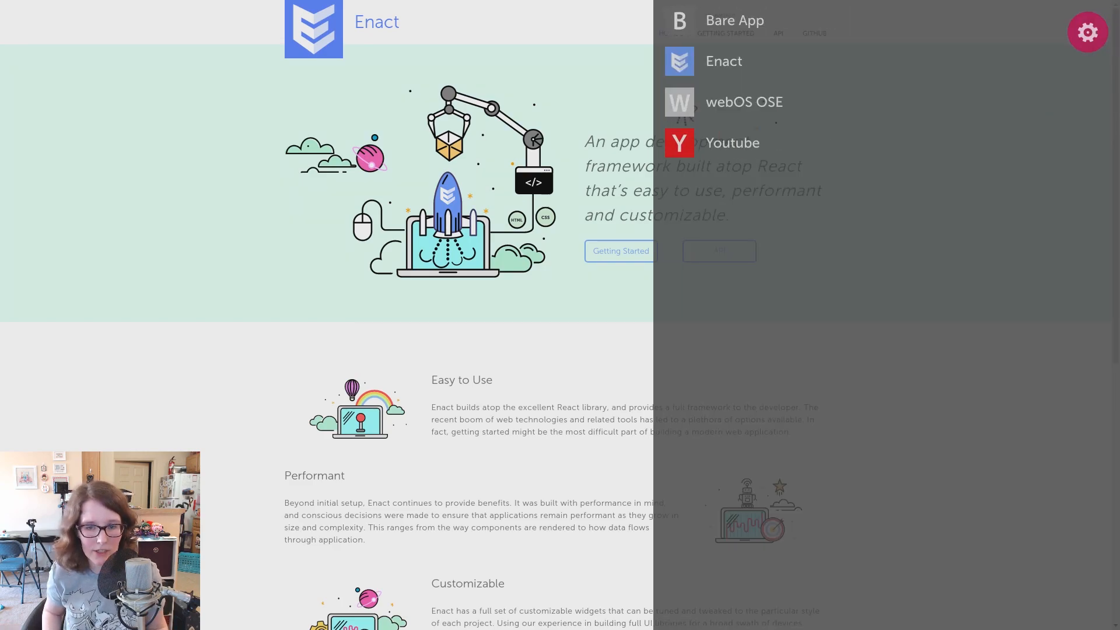
{"action": "mouse_move", "coordinate": [732, 143]}
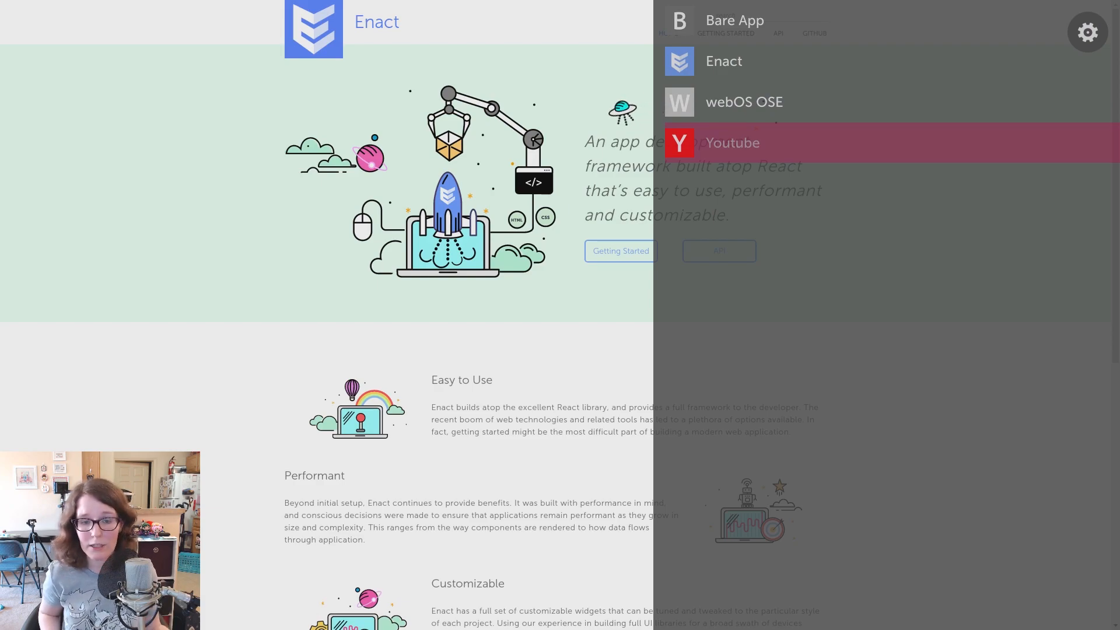
{"action": "left_click", "coordinate": [732, 142]}
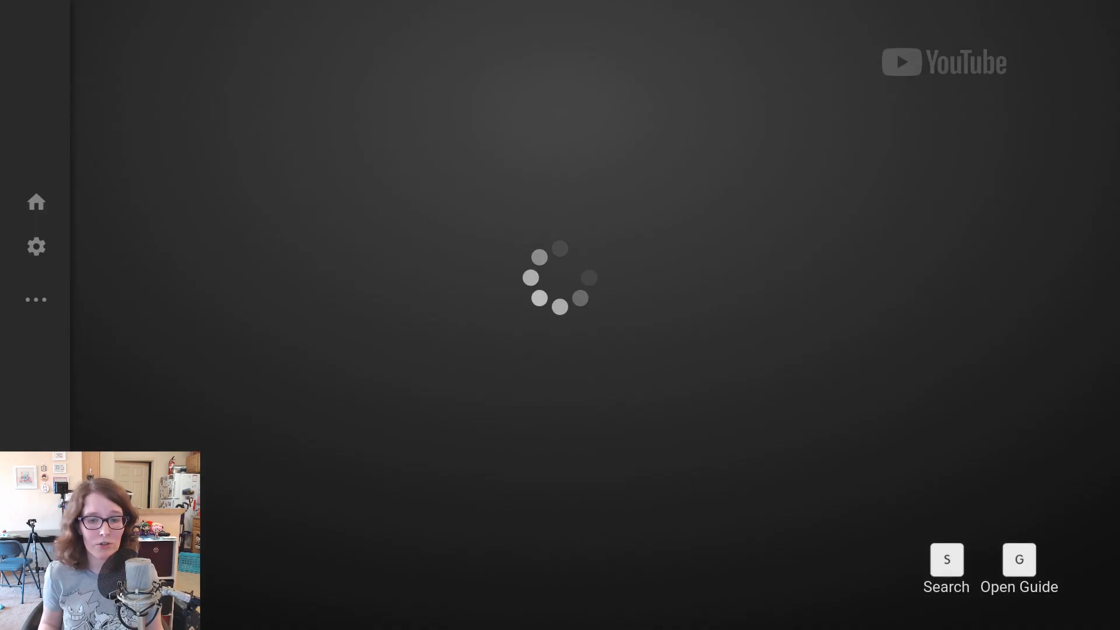